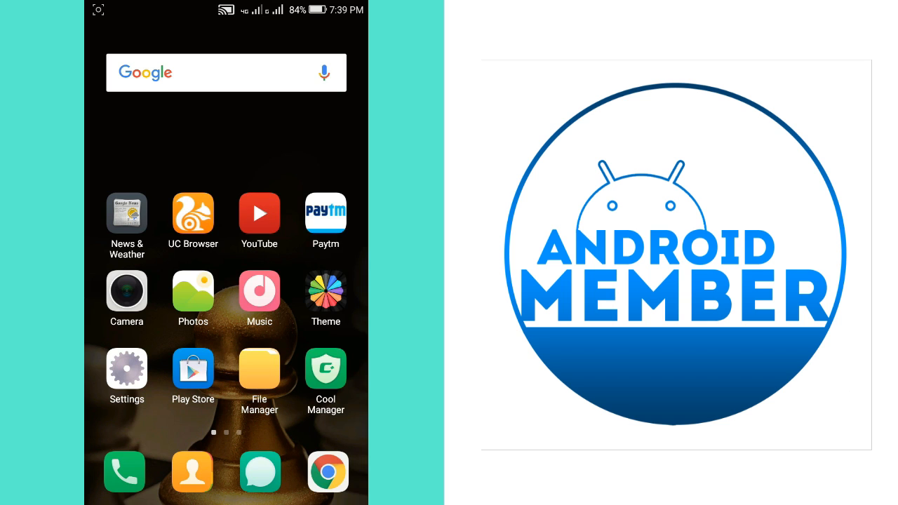
- Turn on the first phone's portable Wi-Fi hotspot CPN3 under Settings > More > Portable Hotspot
left_click(127, 369)
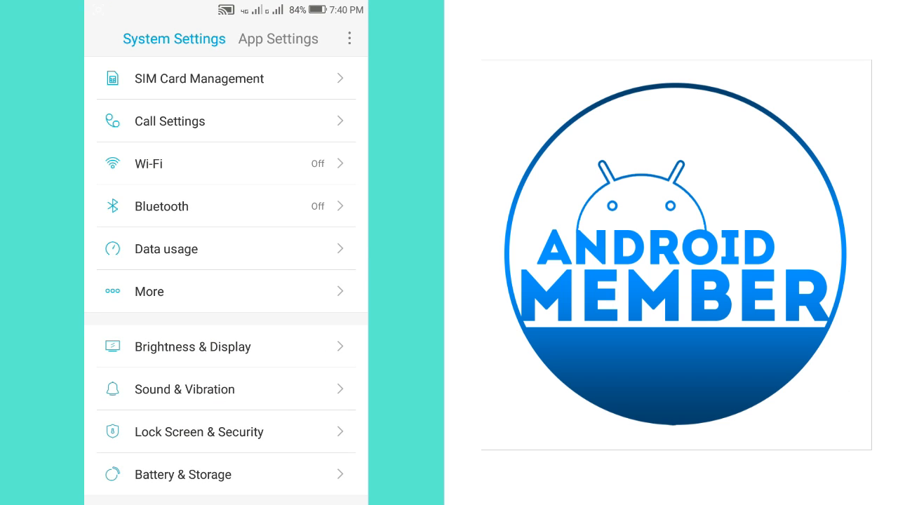
left_click(190, 291)
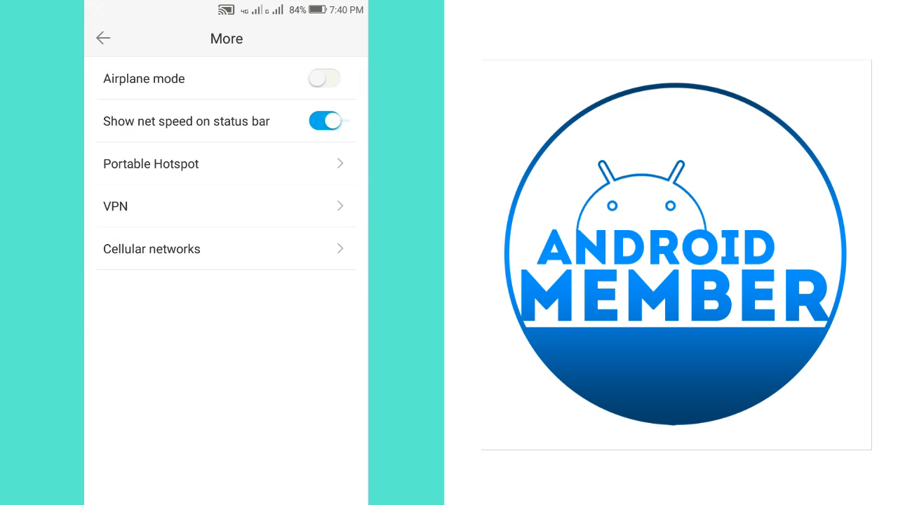
left_click(150, 163)
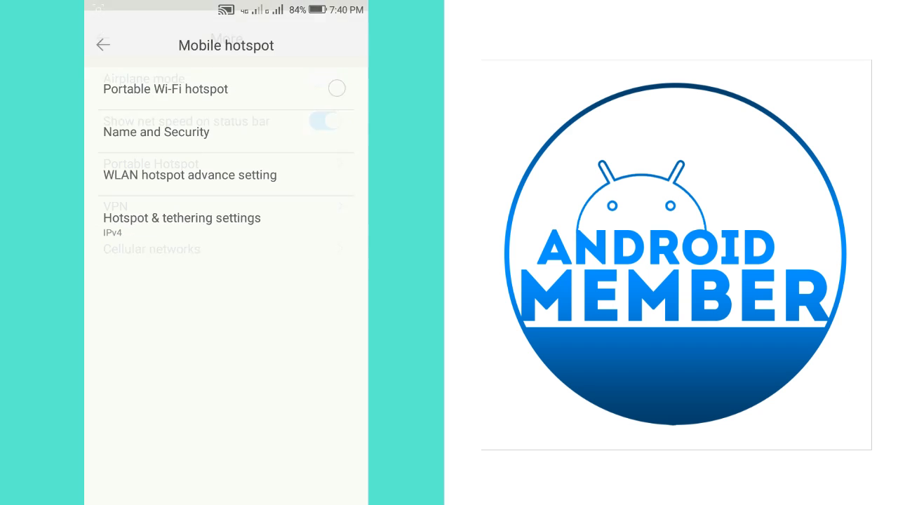
left_click(336, 87)
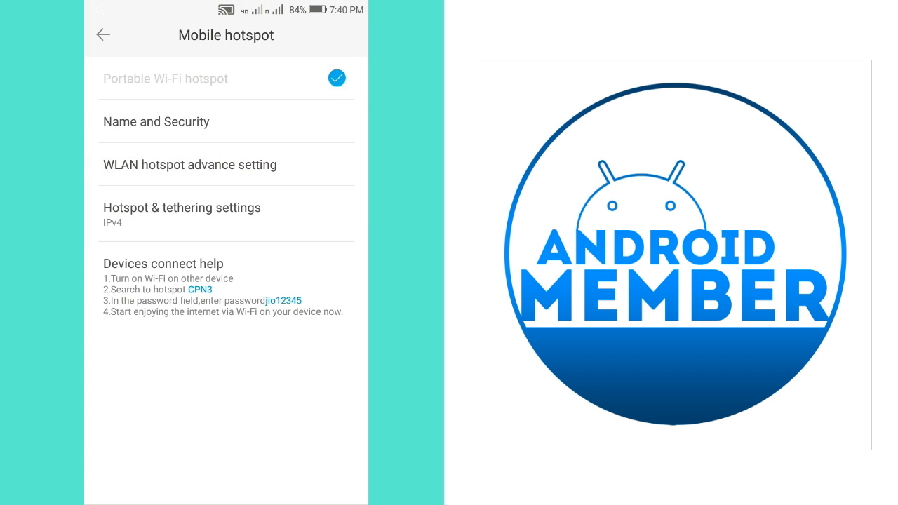
left_click(337, 79)
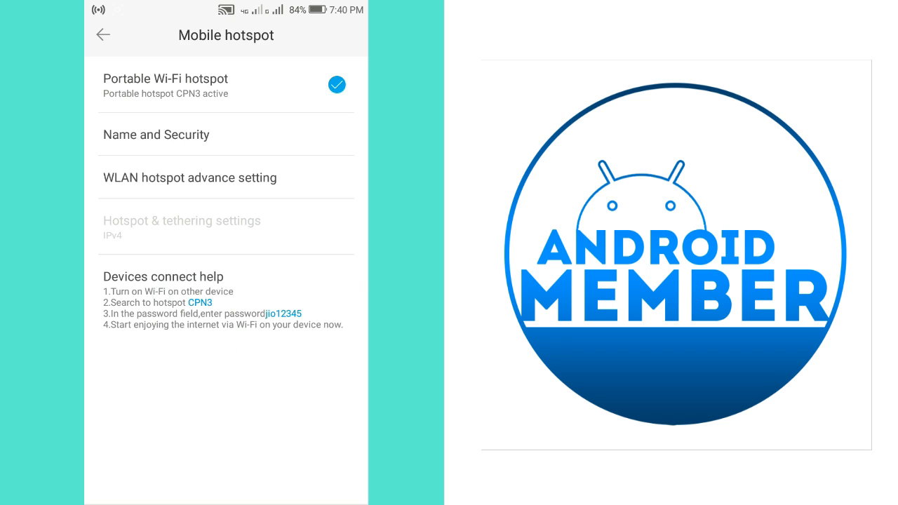
- Leave the hotspot settings and return to the home screen
left_click(102, 36)
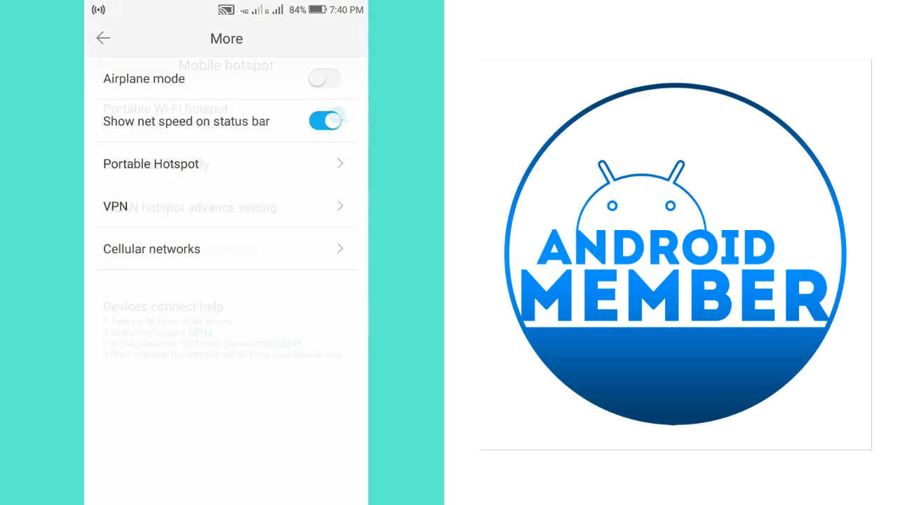
left_click(104, 38)
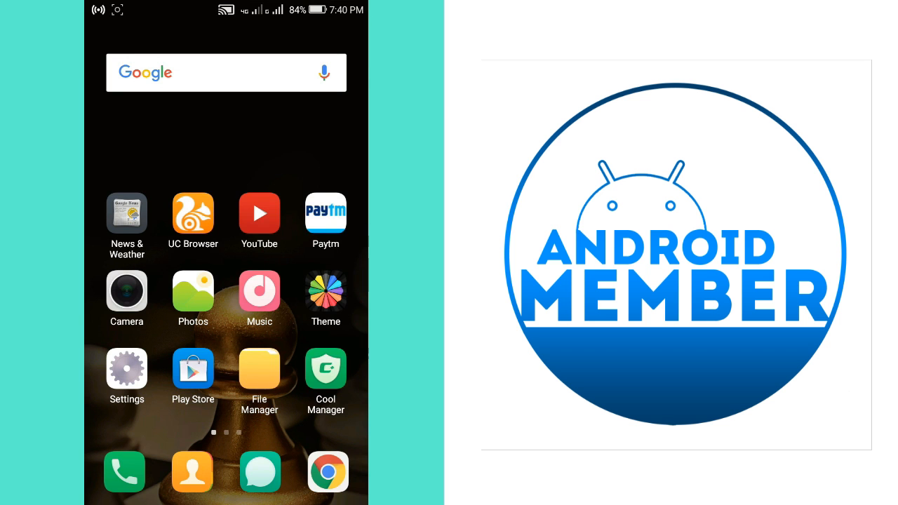
- Switch Wi-Fi on the second phone and connect it to the CPN3 hotspot
left_click_drag(224, 7, 225, 211)
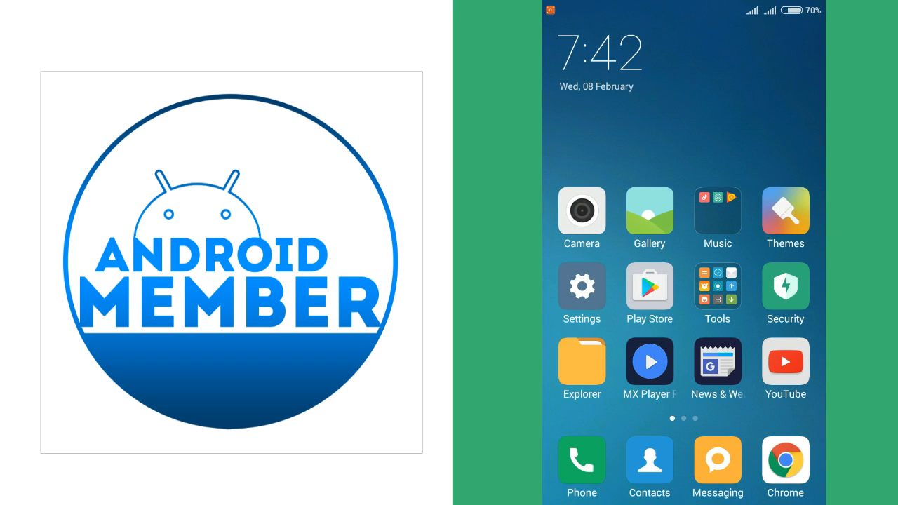
left_click(581, 286)
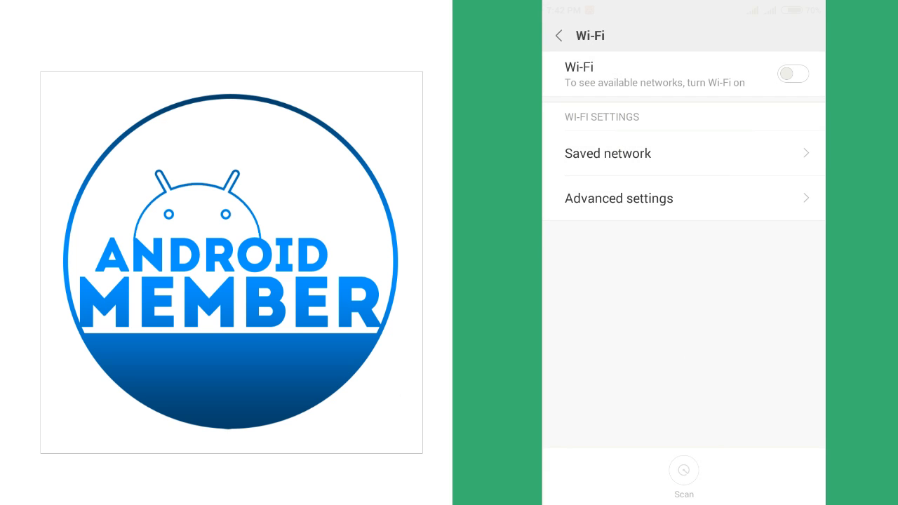
left_click(793, 73)
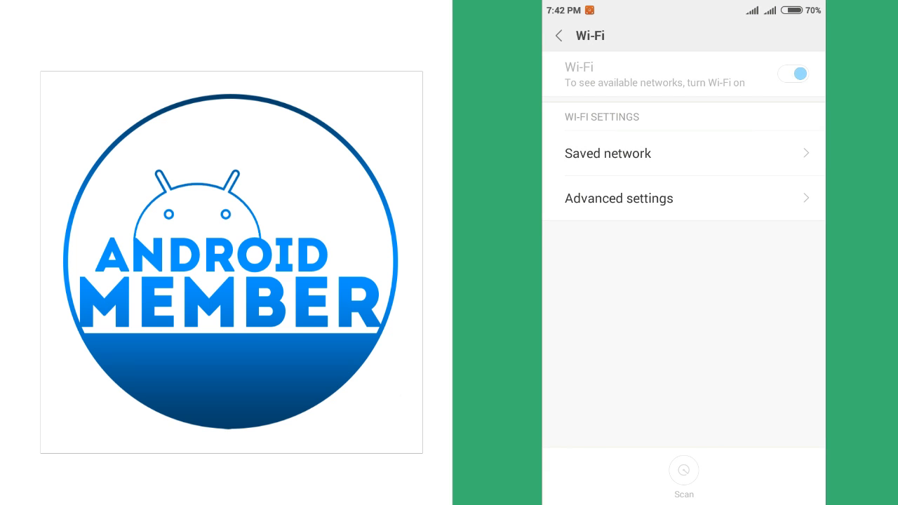
left_click(791, 73)
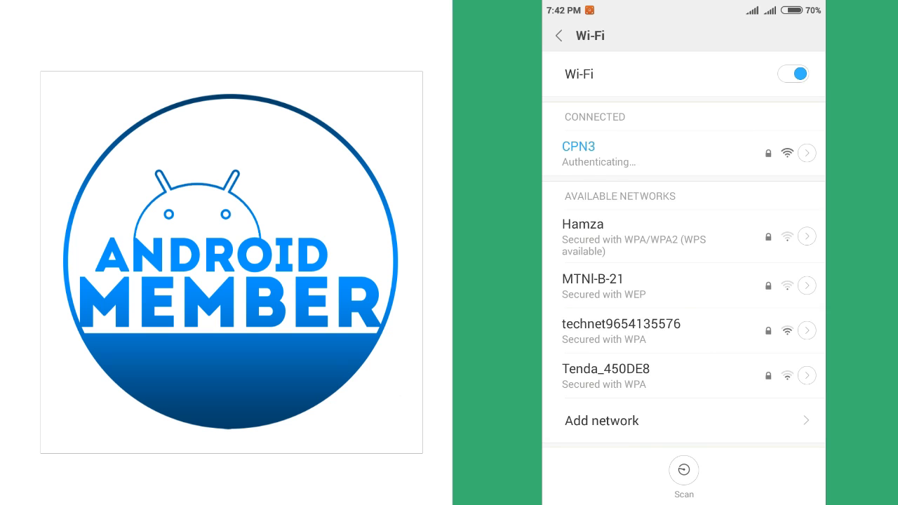
left_click(684, 470)
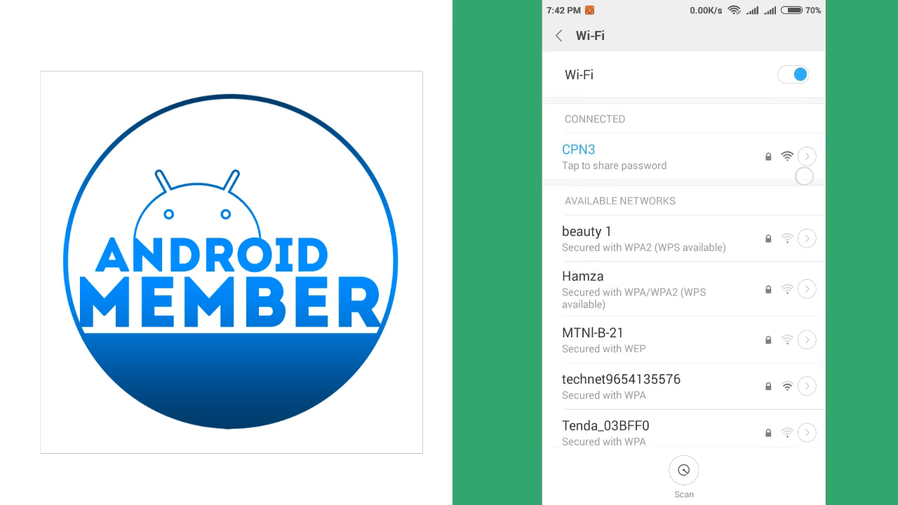
scroll("up", 3)
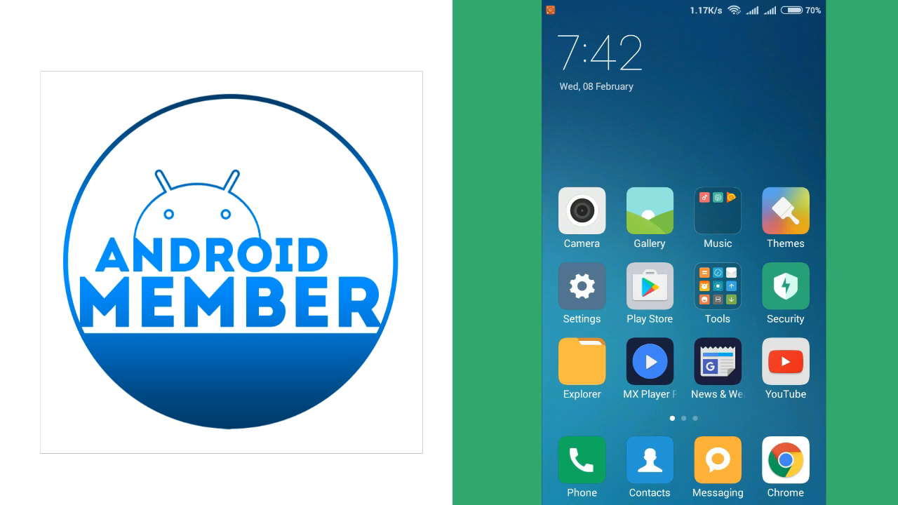
- Start Mi File Manager's FTP server sharing Internal storage at ftp://192.168.43.218:2121
left_click(581, 368)
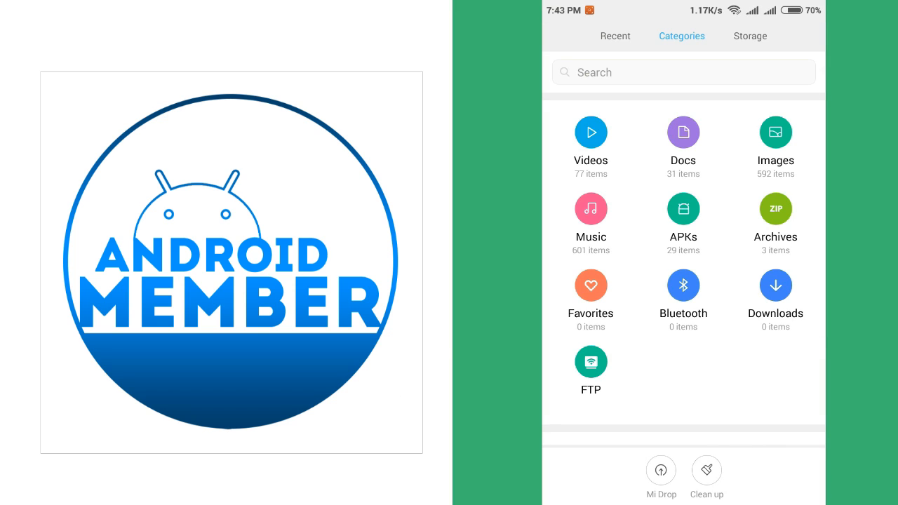
left_click(590, 363)
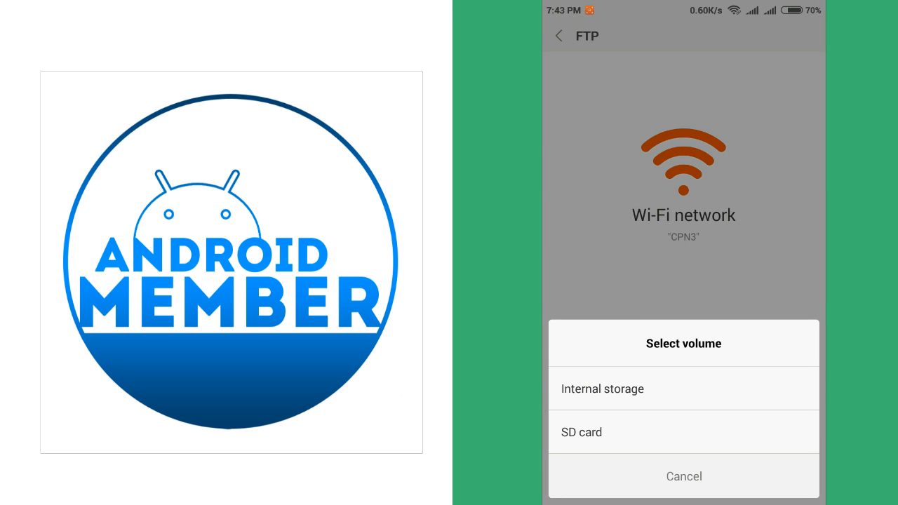
left_click(602, 389)
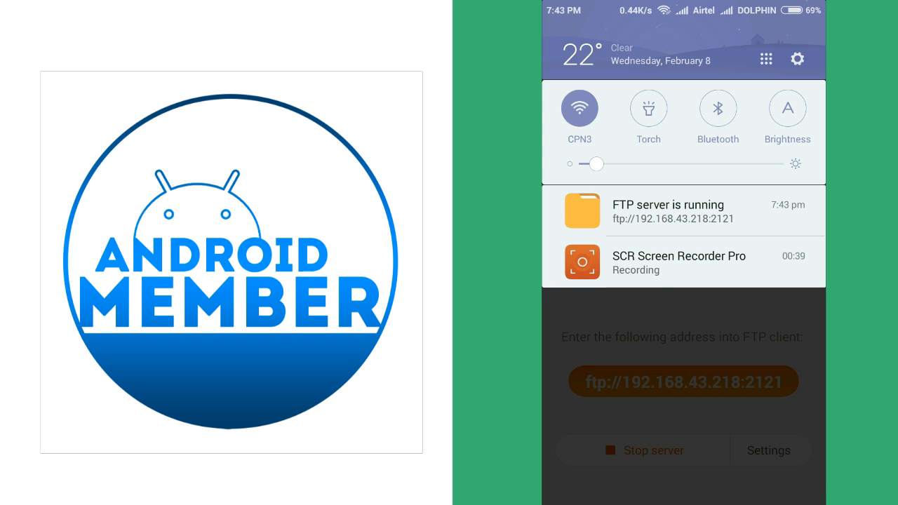
left_click(668, 210)
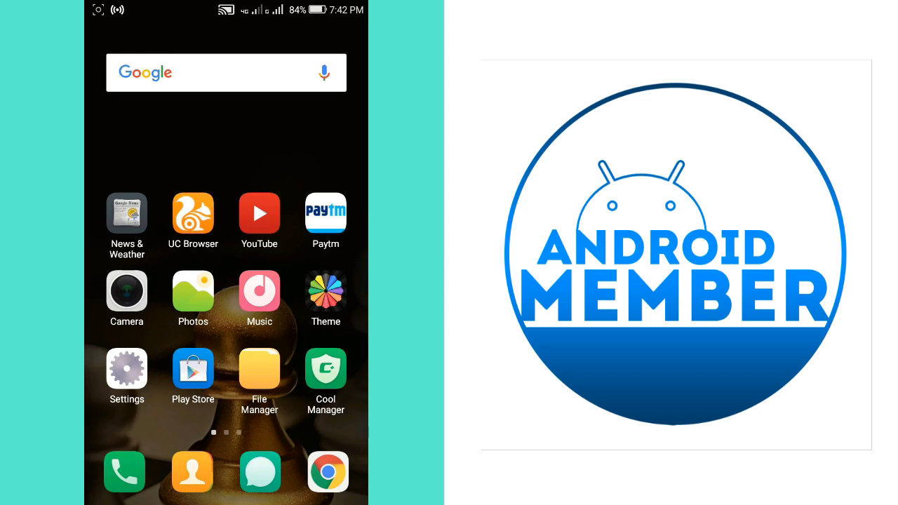
- Begin entering ftp://192.168.43.218:2121 in a new Chrome tab's address bar
left_click(328, 471)
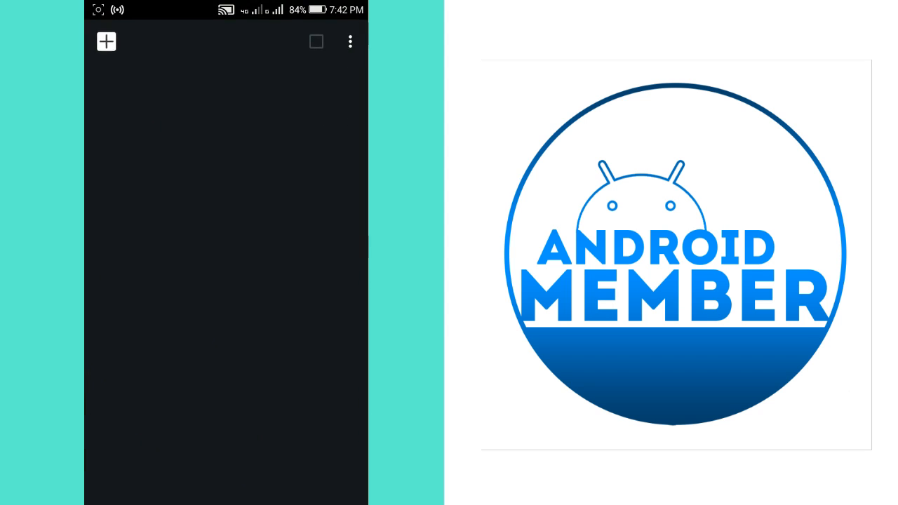
left_click(105, 42)
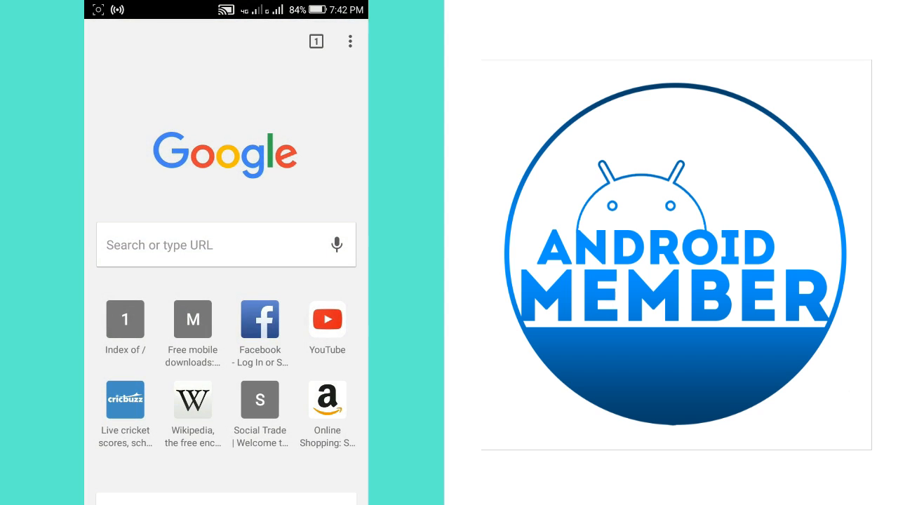
left_click(211, 245)
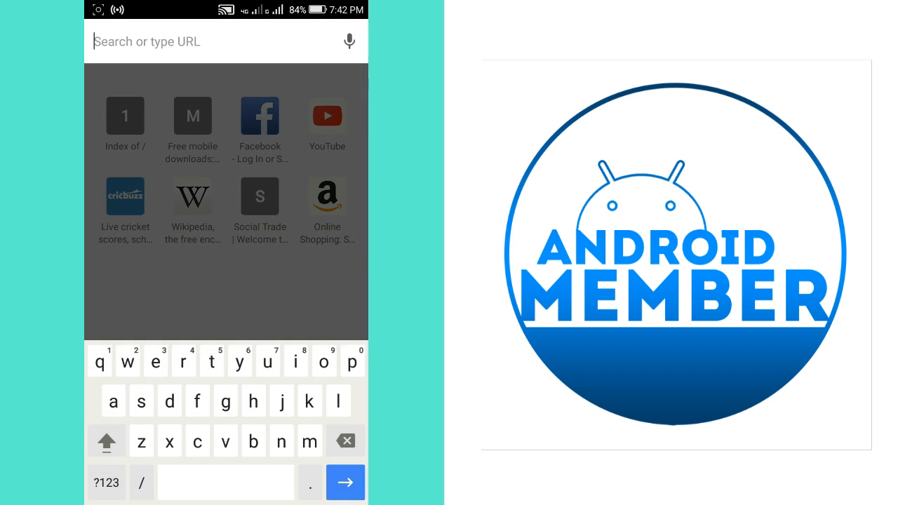
type("ftp://192.168.43.218:2121")
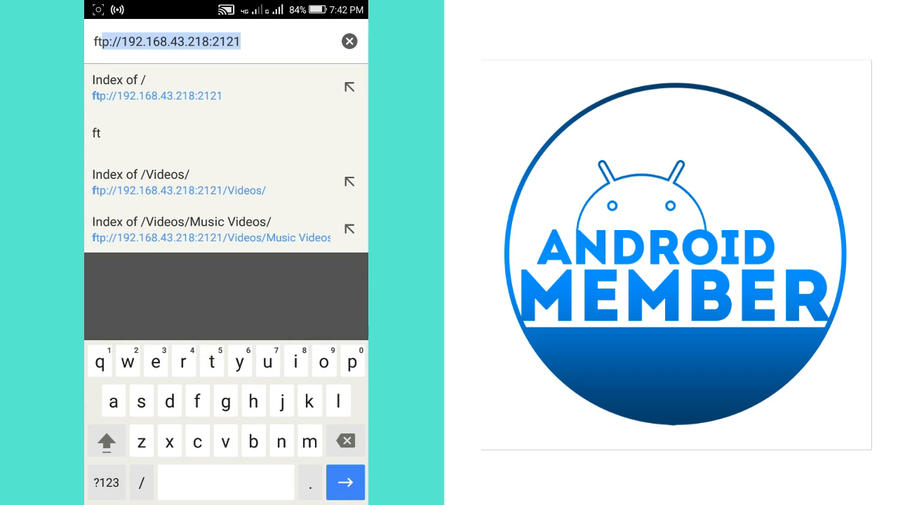
type("p")
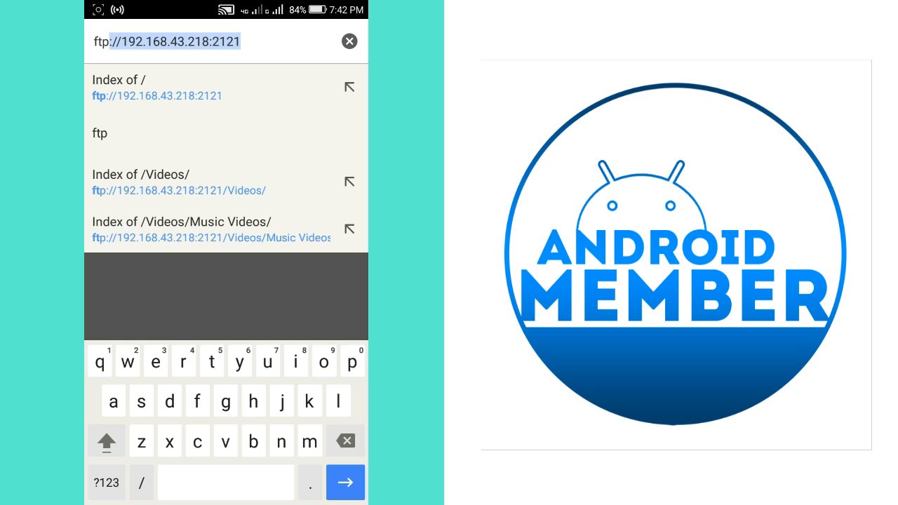
left_click(106, 482)
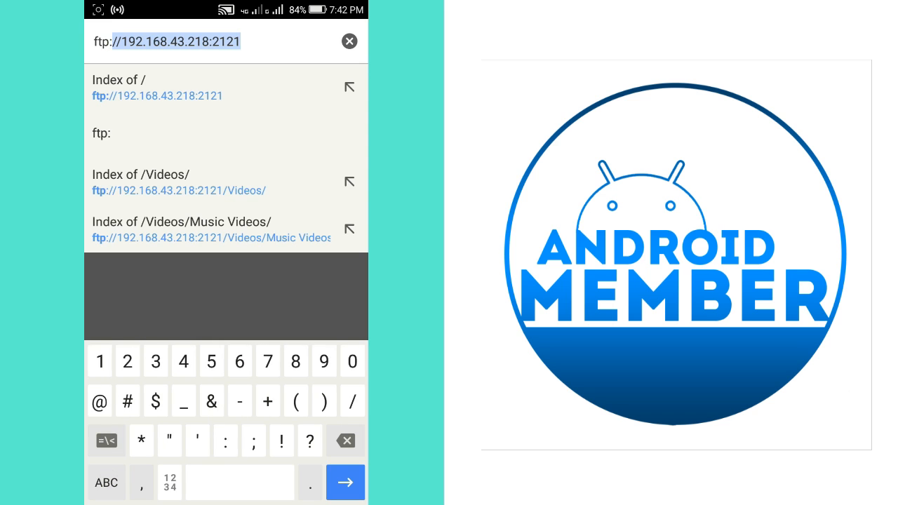
type("//")
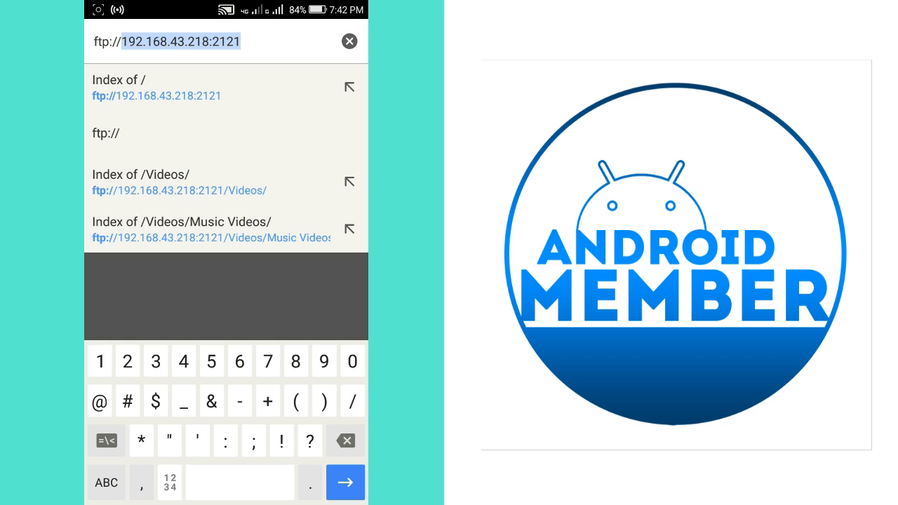
- Finish the address 192.168.43.218:2121 and load the FTP server listing
type("1")
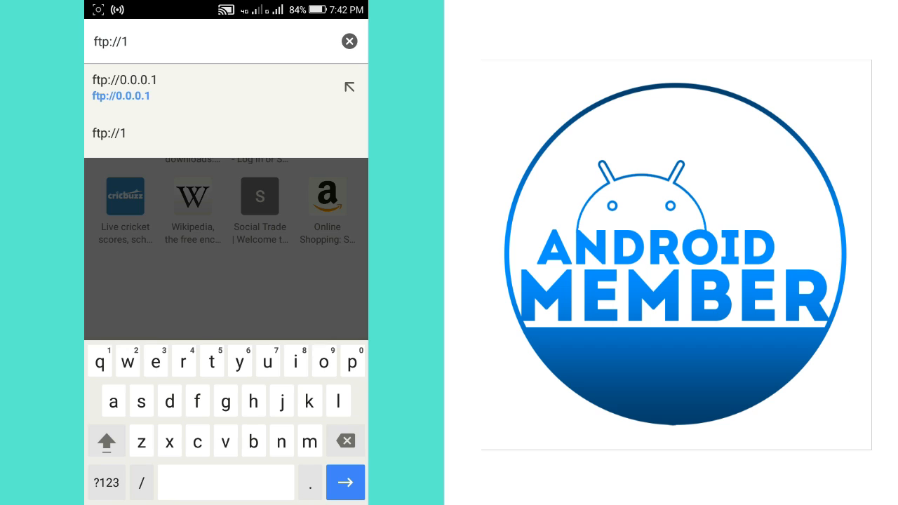
left_click(106, 483)
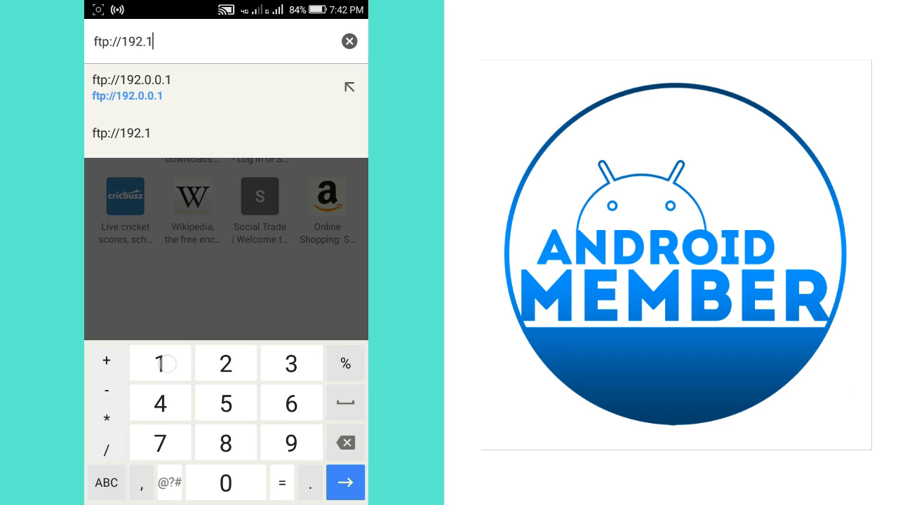
type("68")
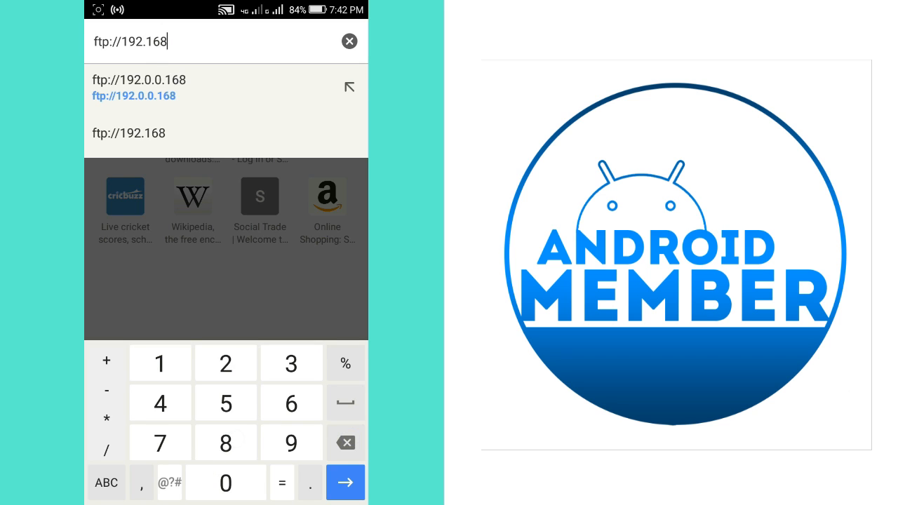
left_click(310, 483)
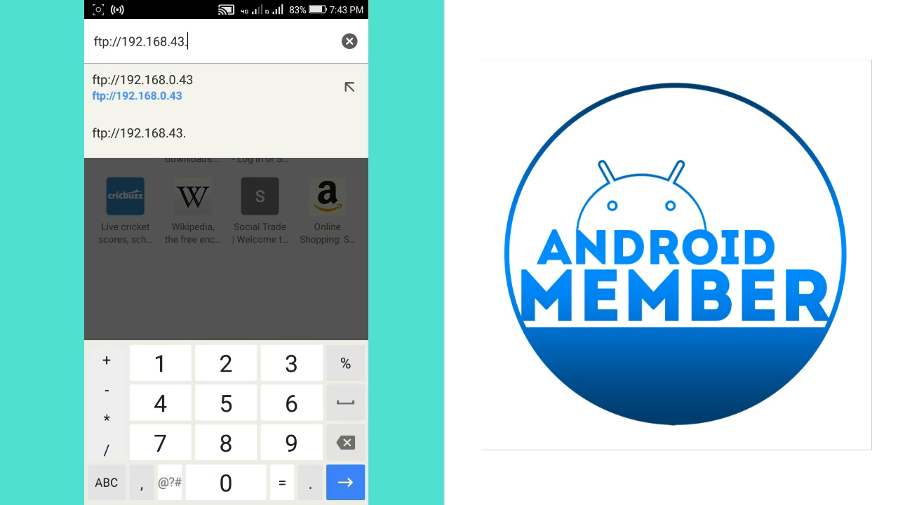
type("218:2121")
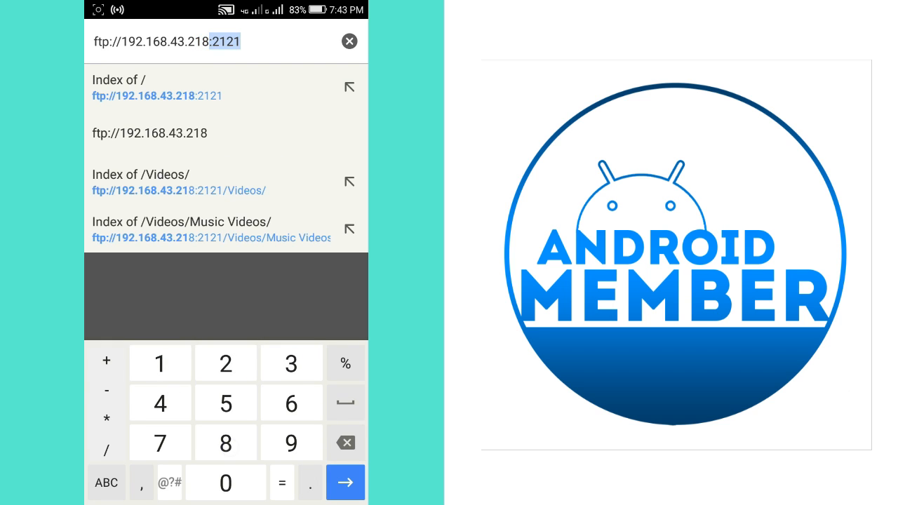
left_click(107, 483)
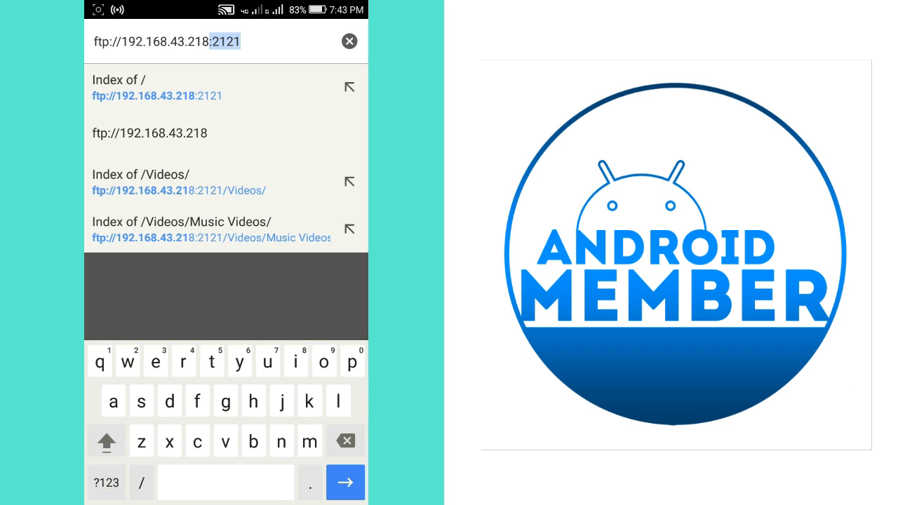
left_click(105, 483)
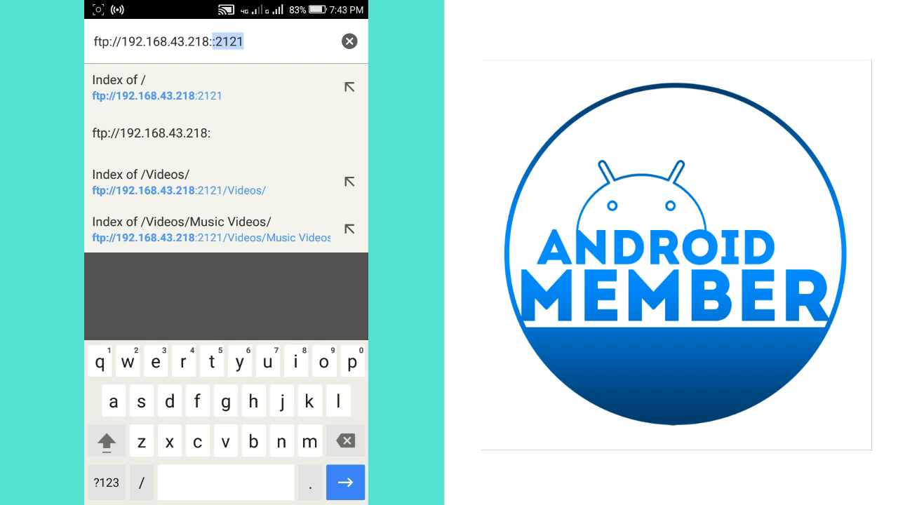
left_click(105, 483)
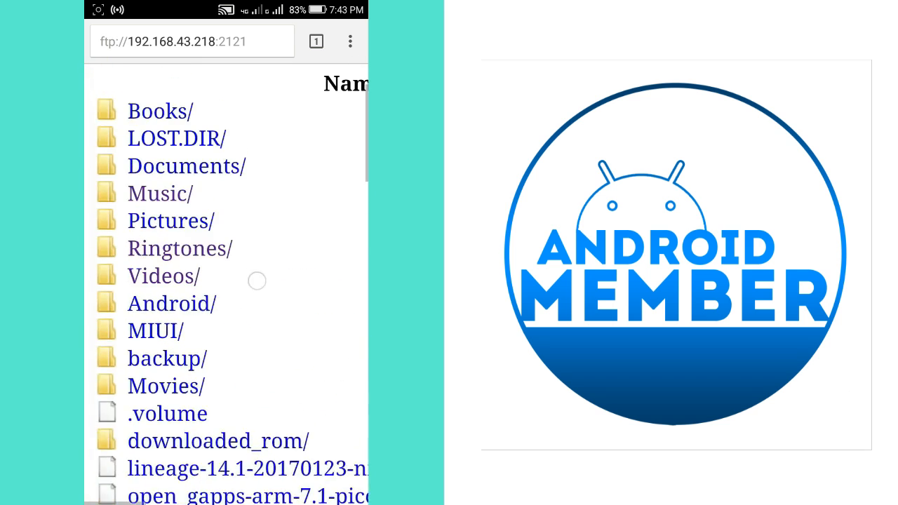
- Download Anne-Marie_-_Alarm_[Official].mp4 from the Videos/Music Videos folder in Chrome
scroll("down", 3)
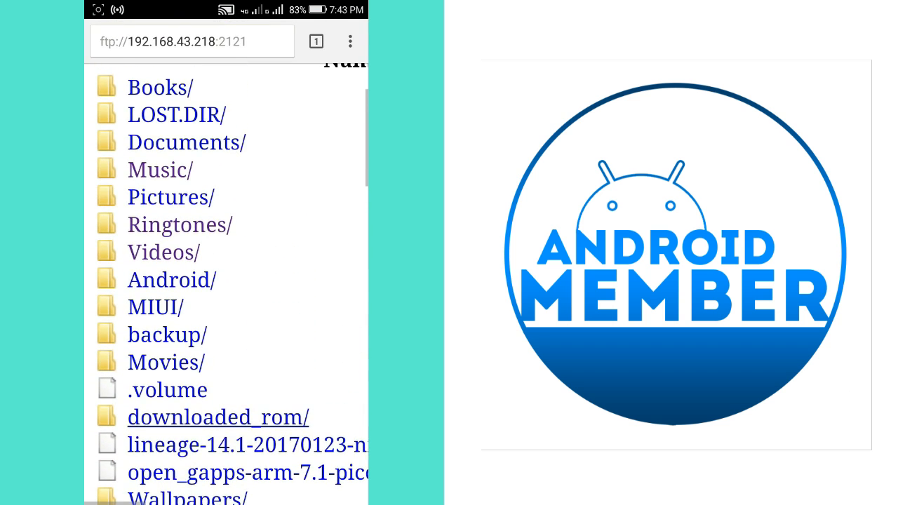
left_click(163, 252)
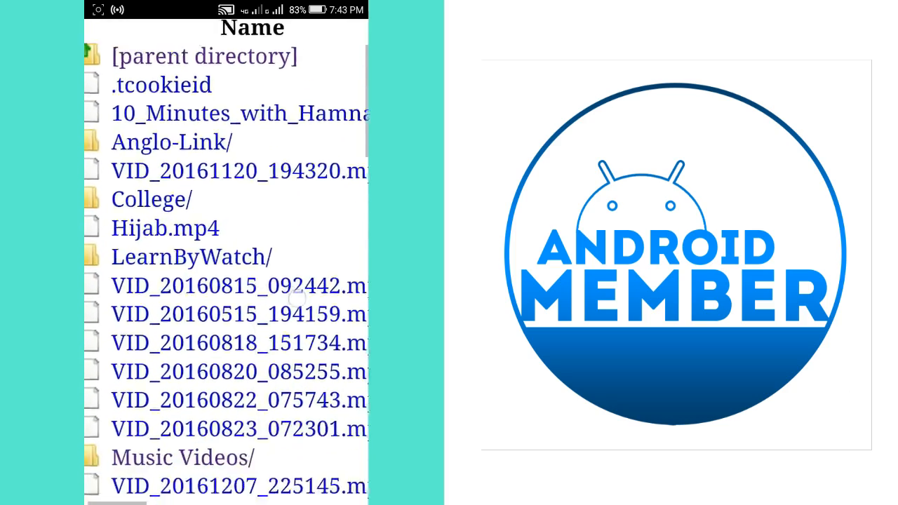
scroll("down", 3)
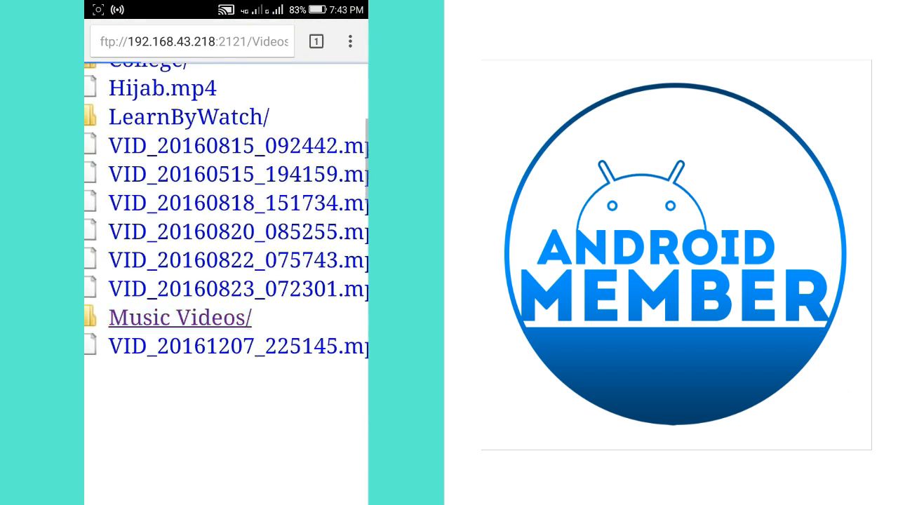
left_click(180, 317)
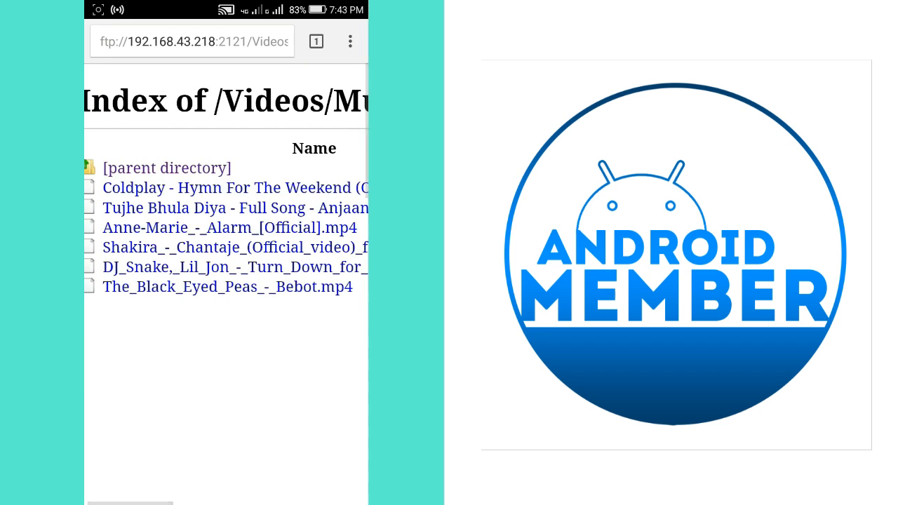
left_click(230, 227)
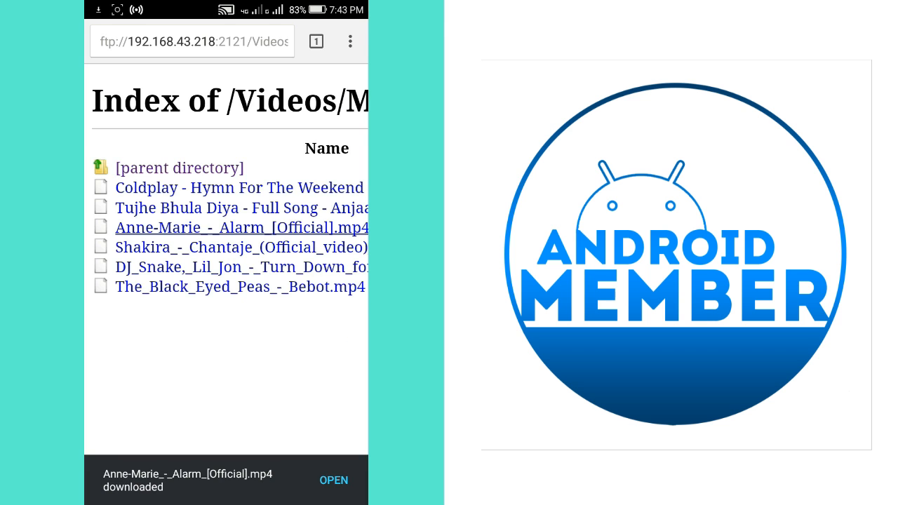
left_click(334, 480)
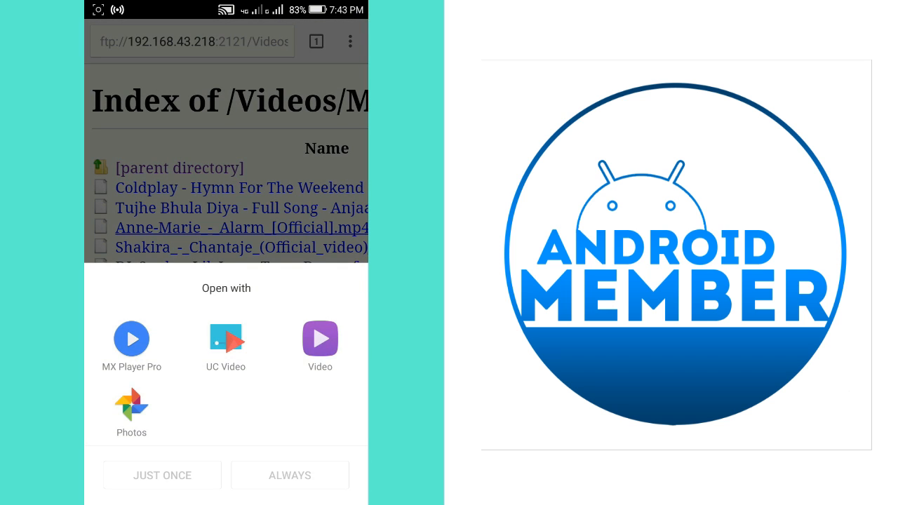
- Return home and look through internal storage in the file manager
left_click(132, 338)
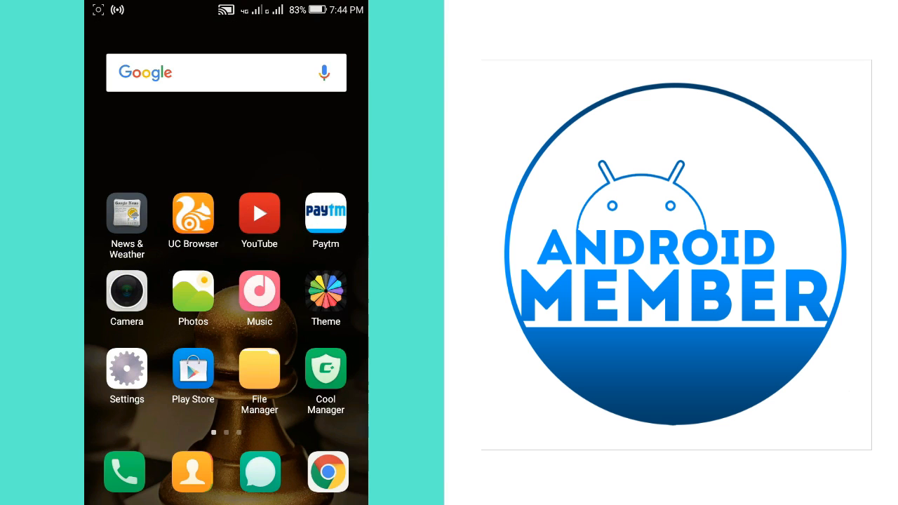
left_click(258, 370)
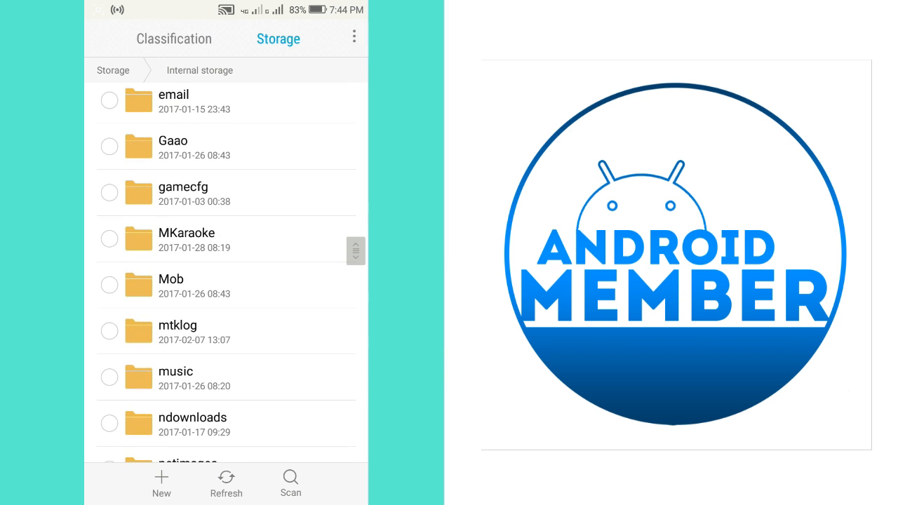
scroll("down", 3)
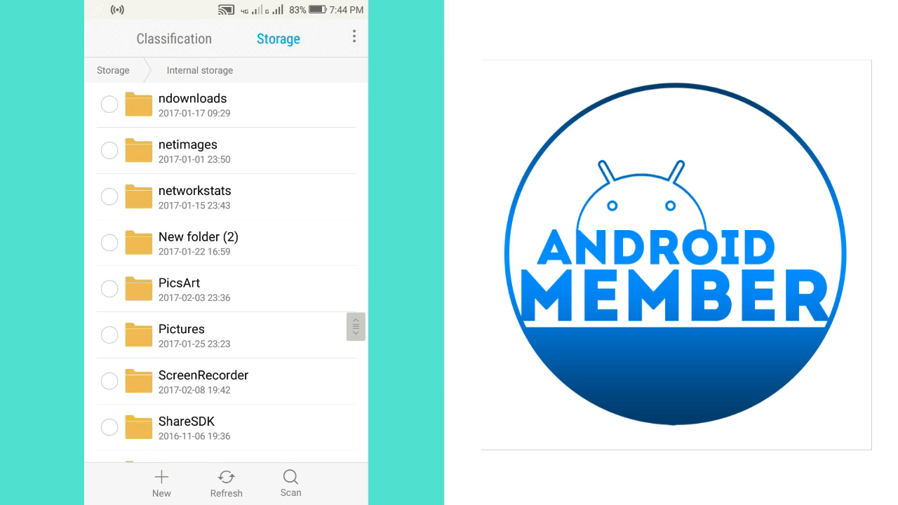
scroll("up", 3)
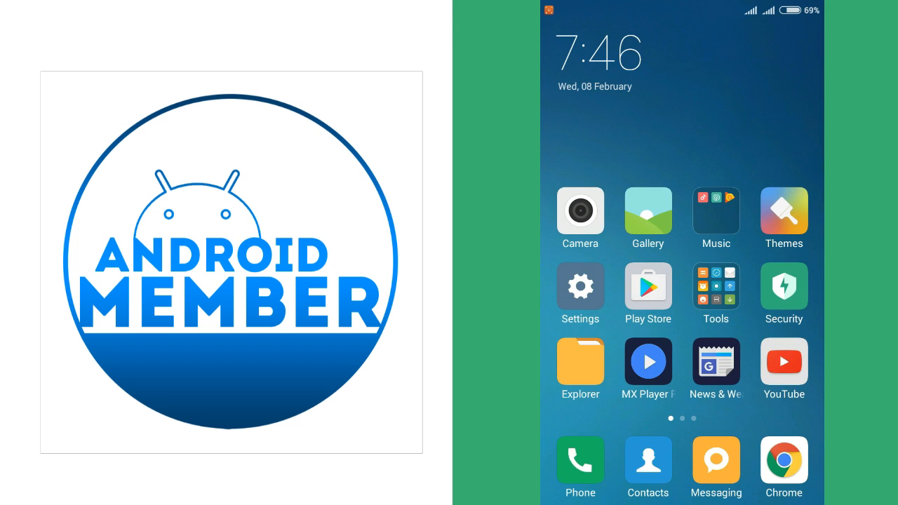
- Turn on the second phone's portable hotspot Redmi and review its WPA2 PSK setup
left_click(580, 284)
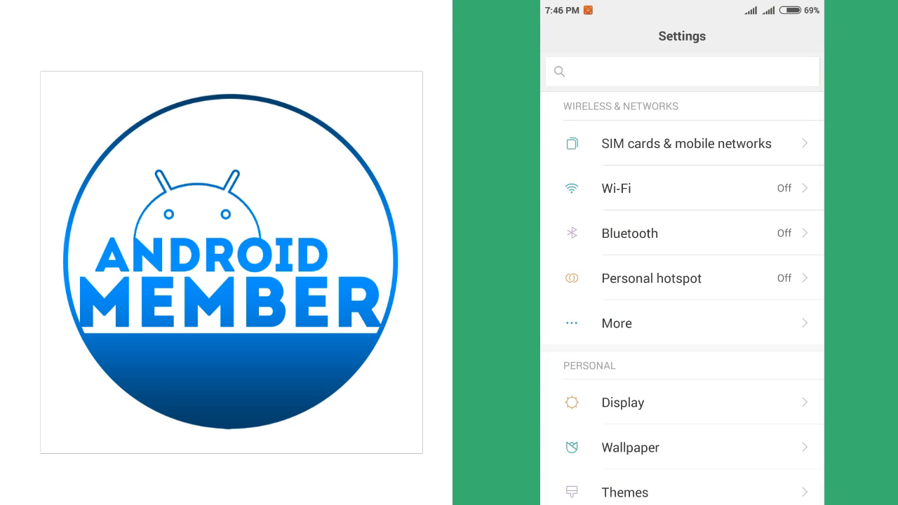
left_click(651, 278)
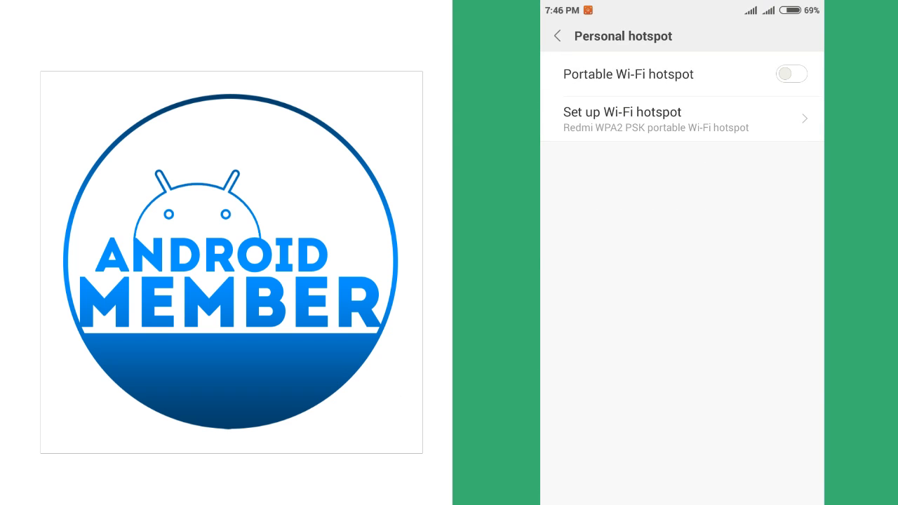
left_click(792, 73)
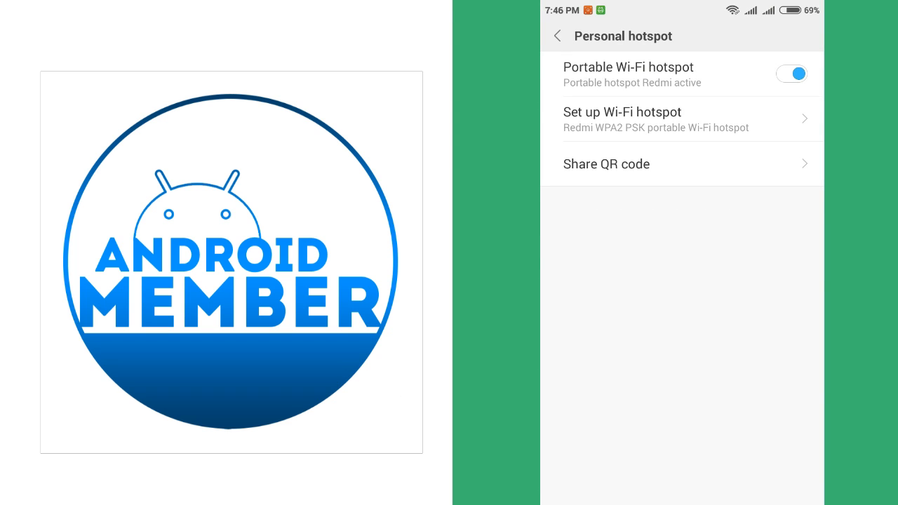
left_click(557, 37)
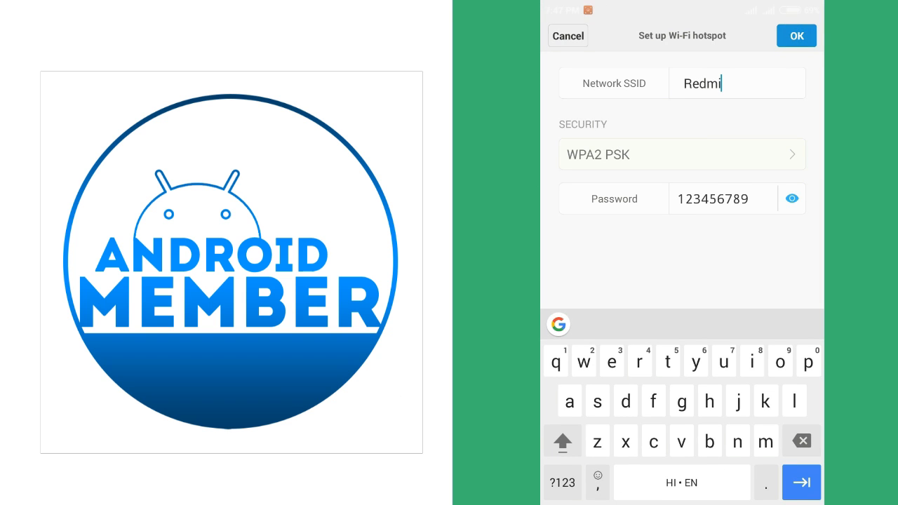
- Close the hotspot setup and return to the home screen
left_click(797, 36)
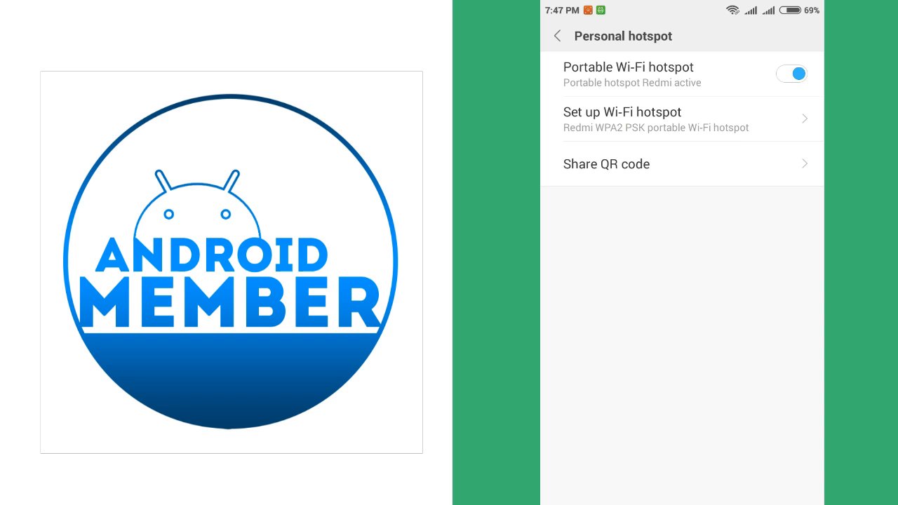
left_click(557, 37)
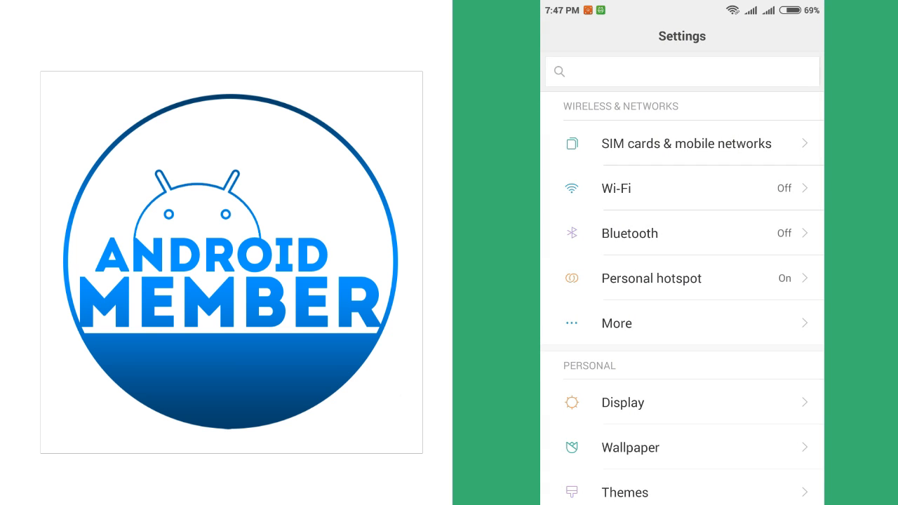
key("home")
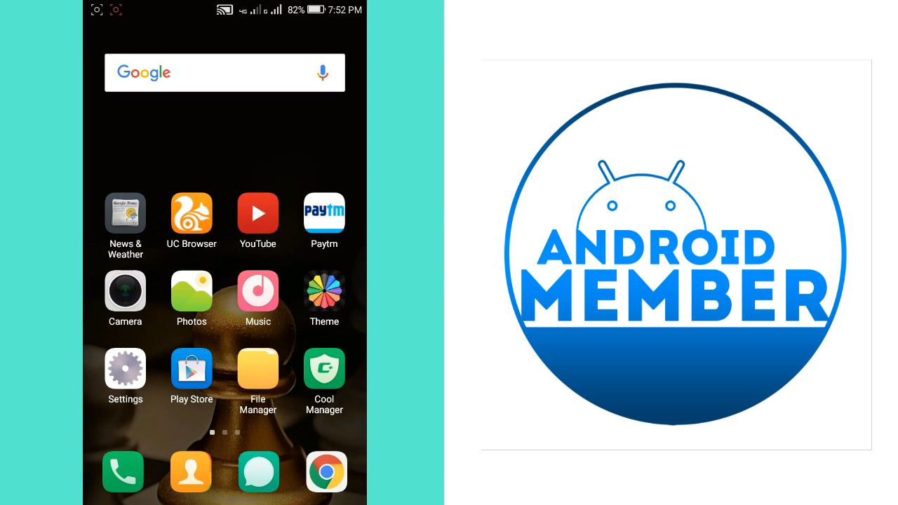
- Turn Wi-Fi on, connect to the Redmi hotspot and return home
left_click(125, 367)
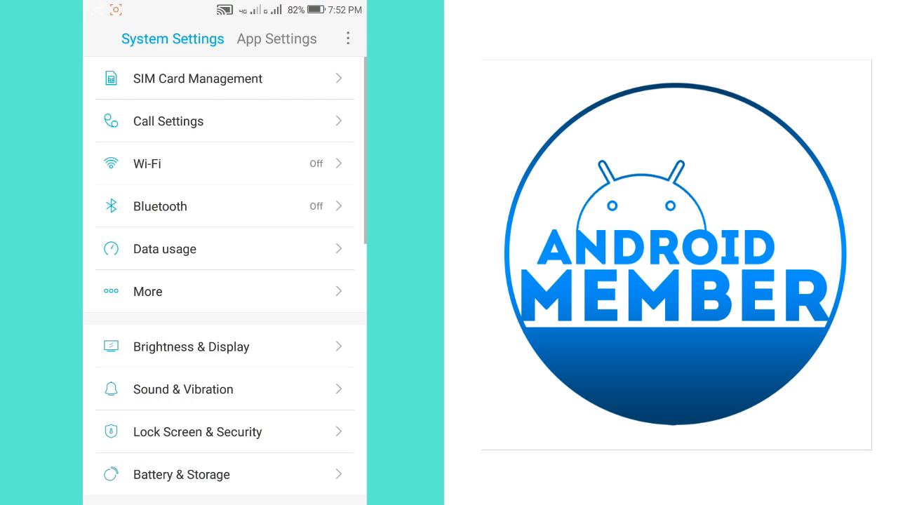
left_click(146, 162)
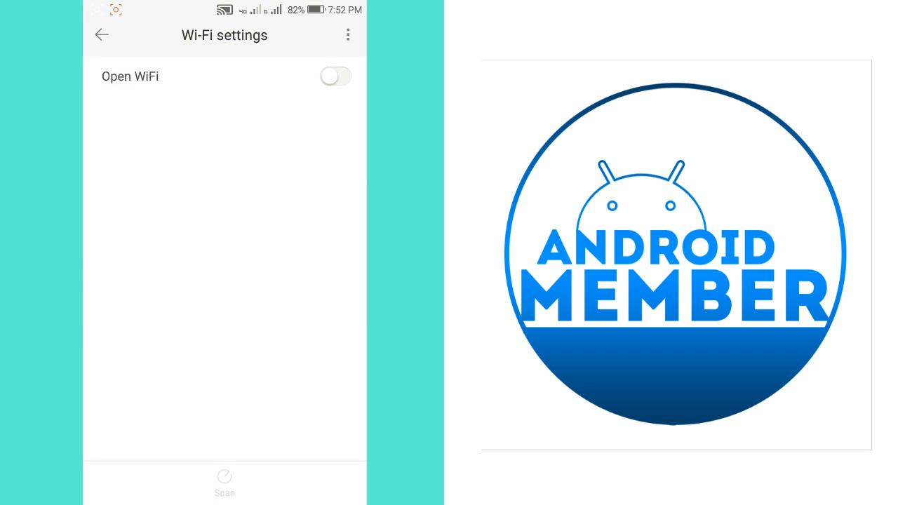
left_click(336, 76)
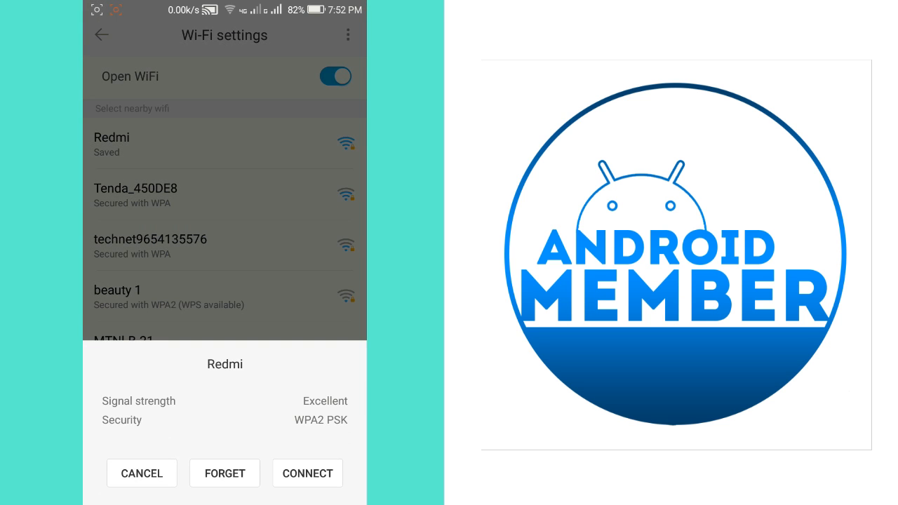
left_click(307, 473)
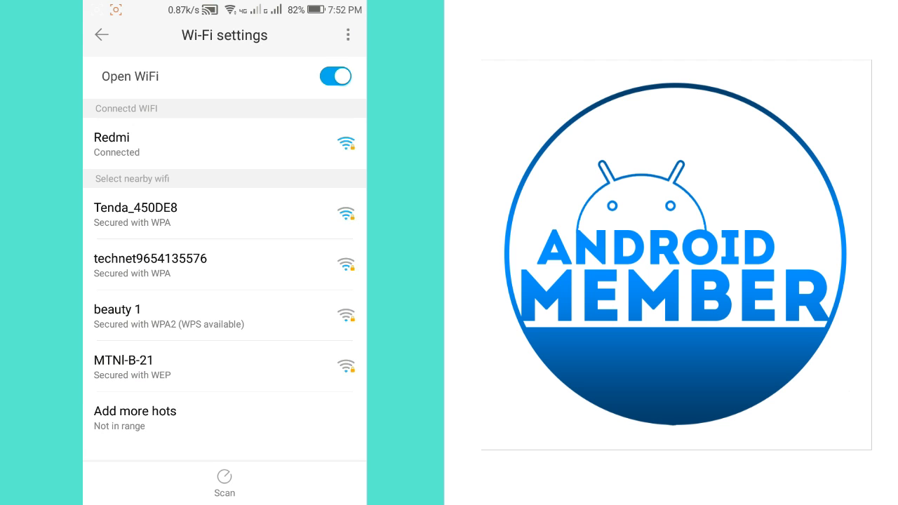
left_click(101, 34)
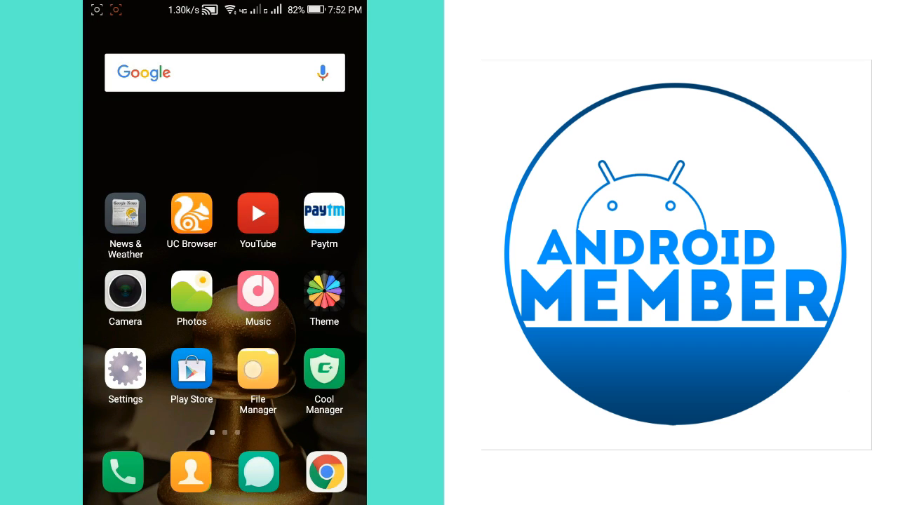
left_click(259, 370)
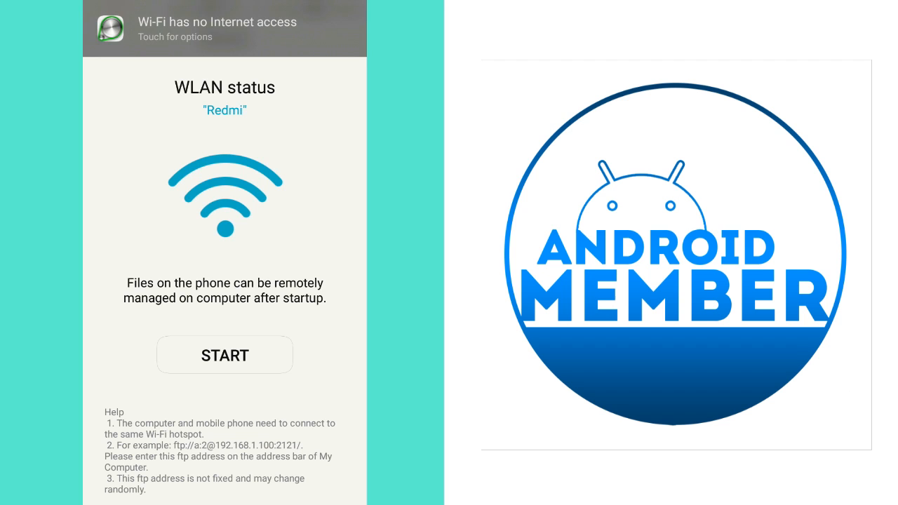
left_click(224, 353)
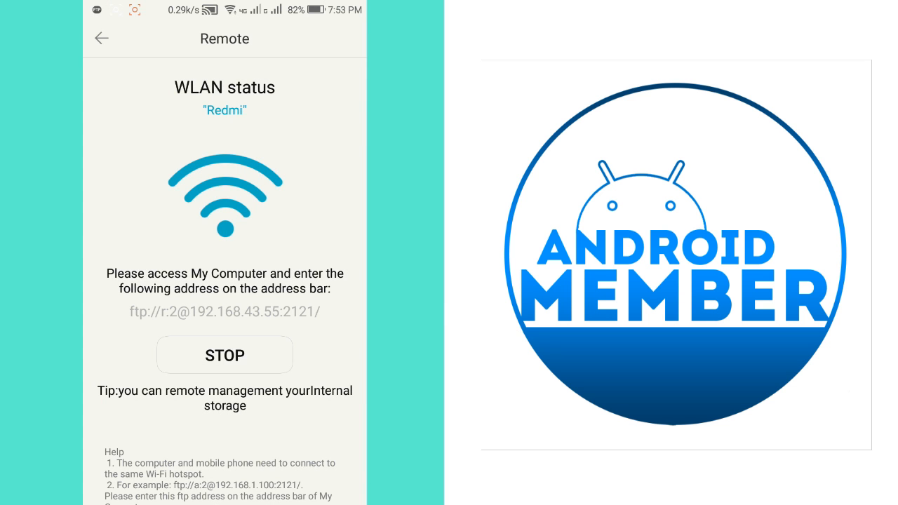
scroll("up", 3)
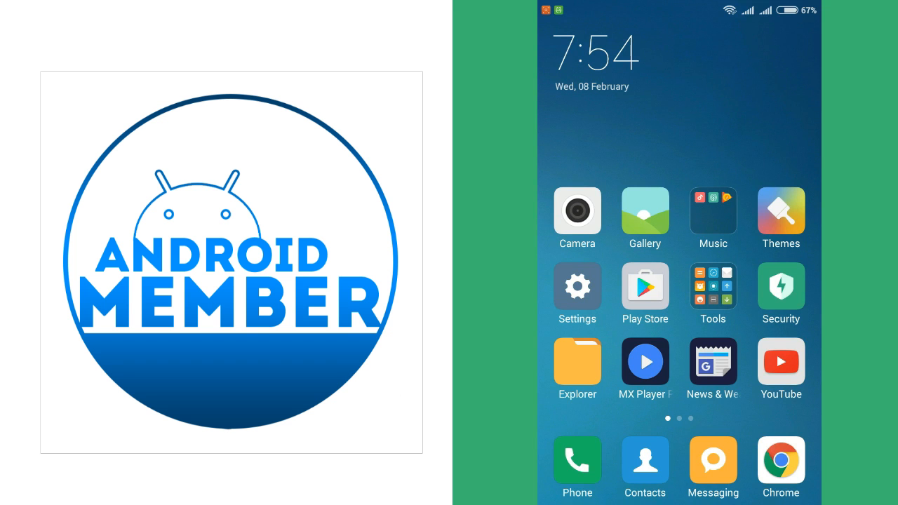
left_click(780, 460)
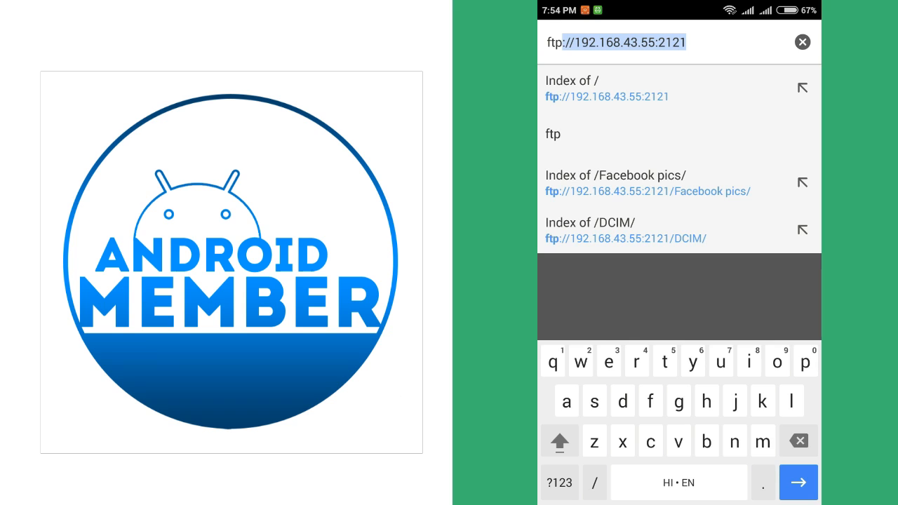
left_click(559, 483)
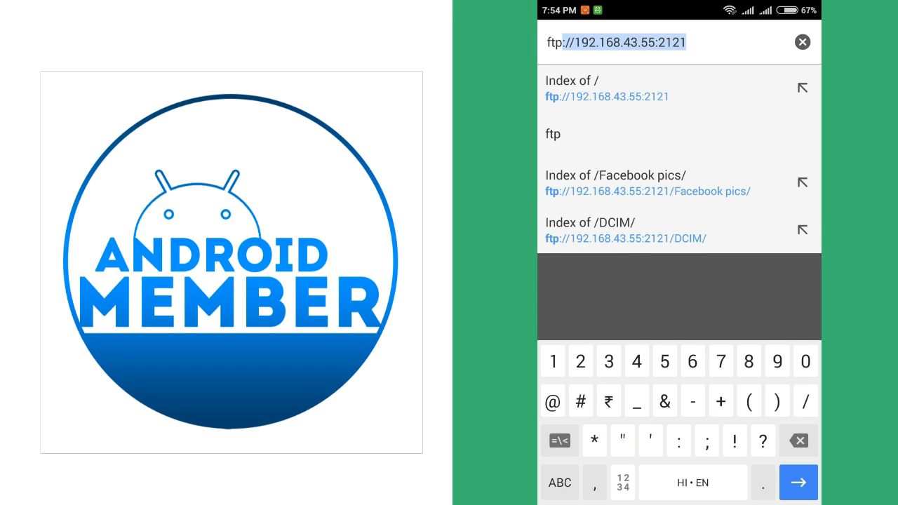
type("://")
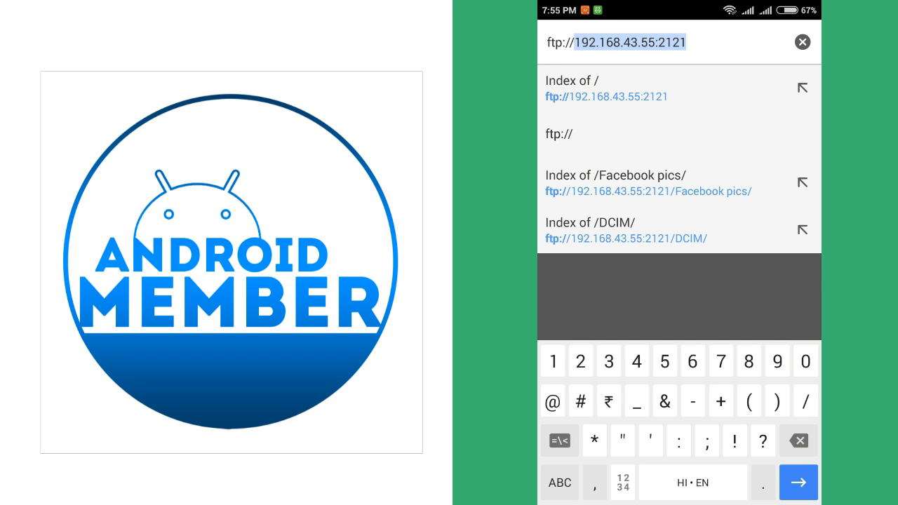
left_click(559, 482)
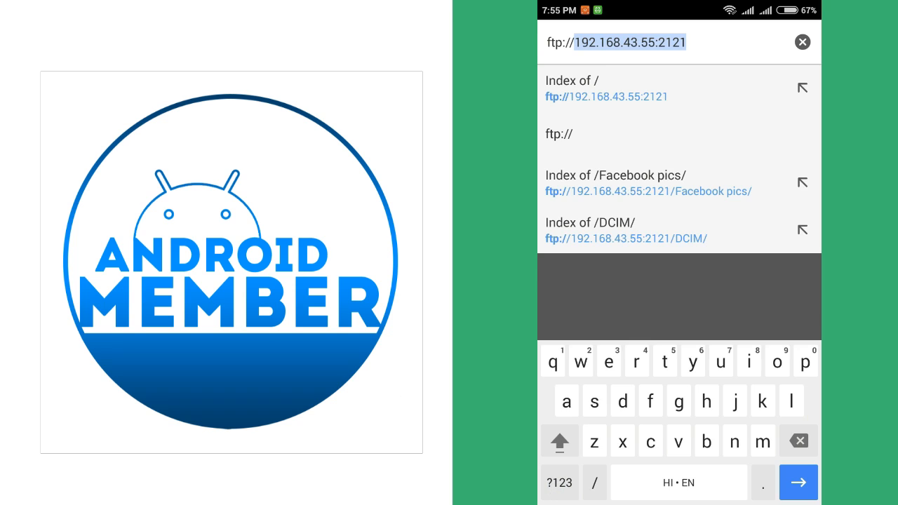
type("r:")
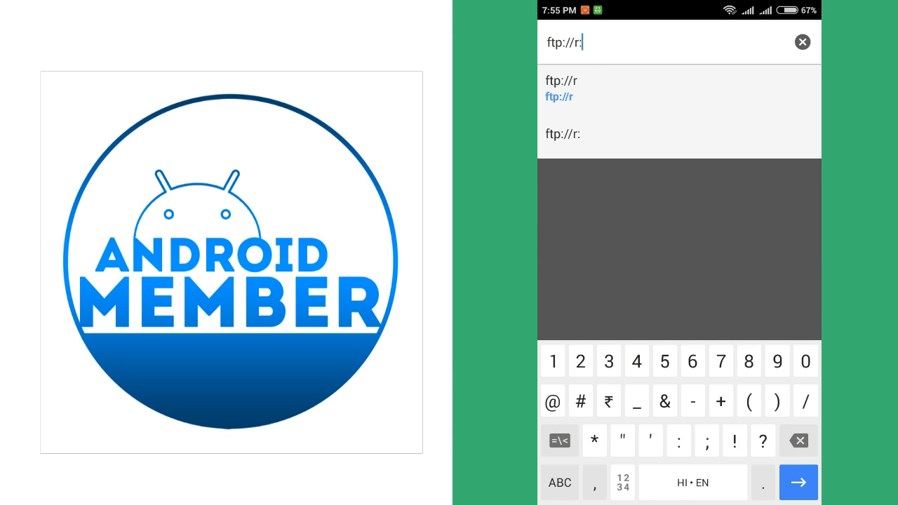
left_click(581, 360)
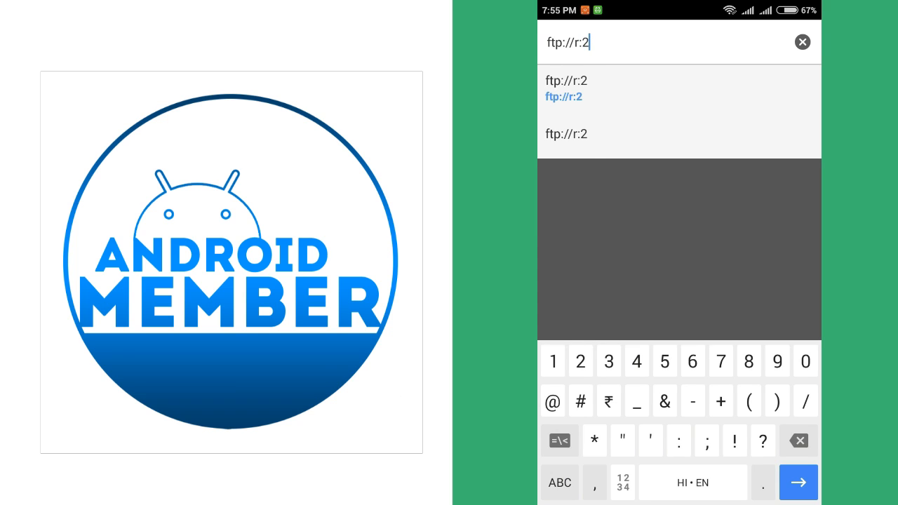
left_click(553, 402)
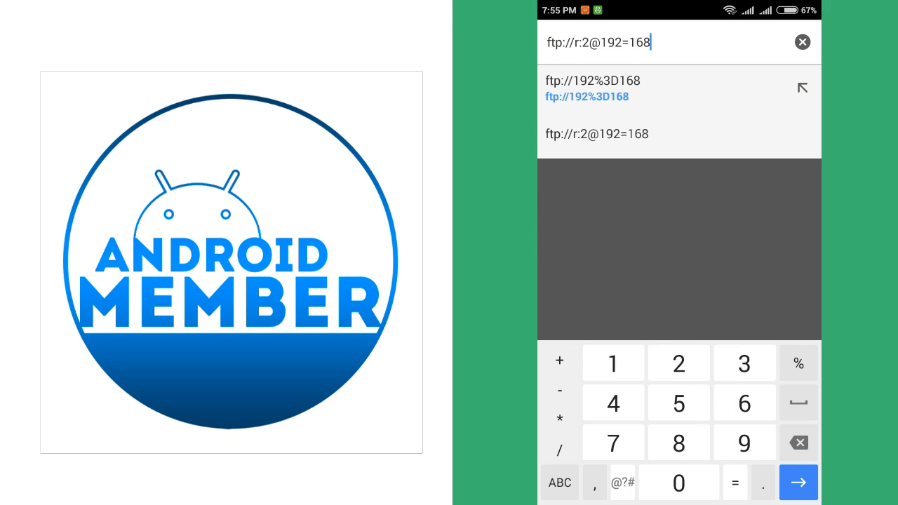
- Complete the address 192.168.43.55:2121 and load the FTP listing
left_click(798, 442)
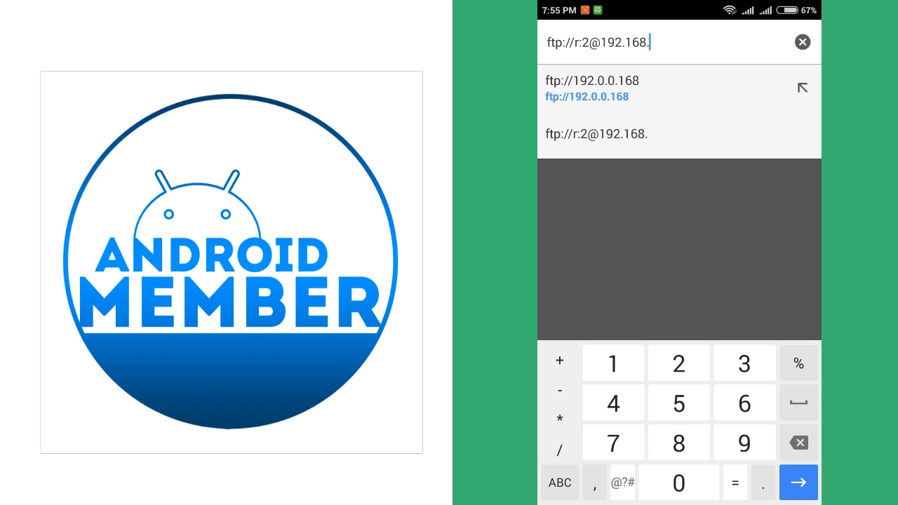
type("43")
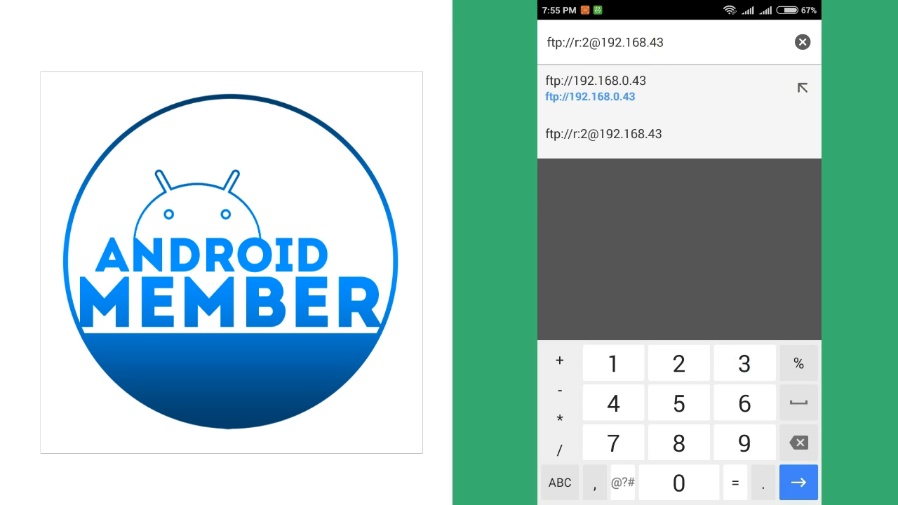
left_click(679, 401)
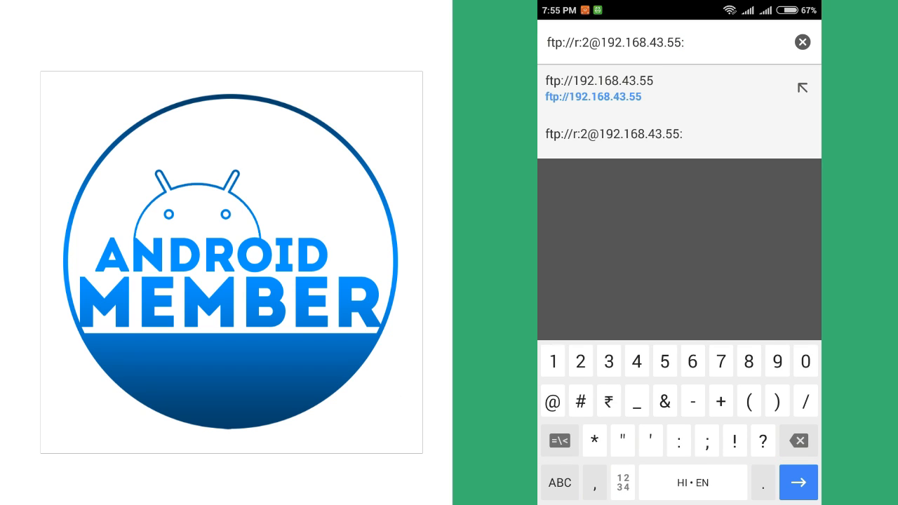
type("2121")
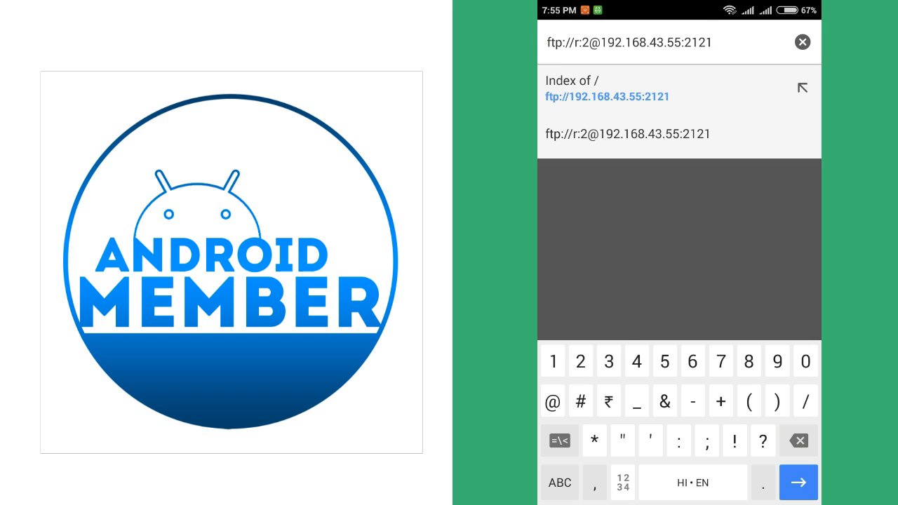
left_click(797, 483)
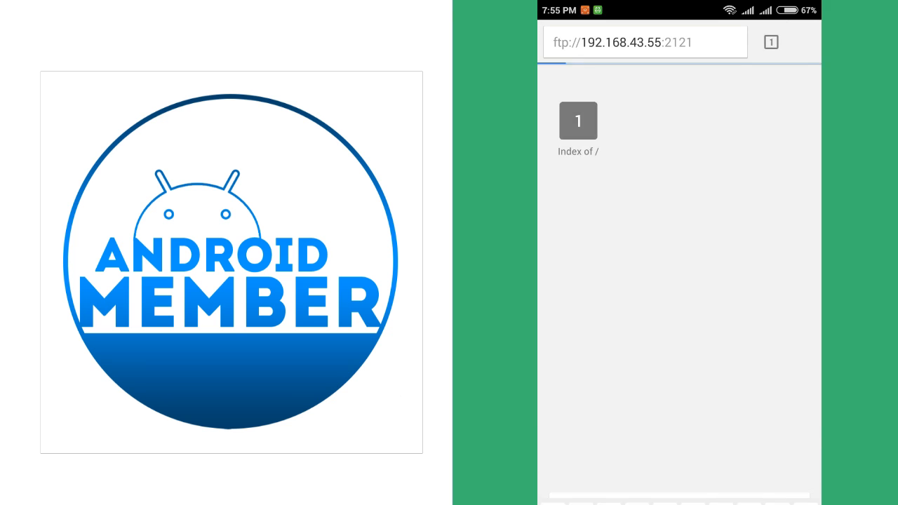
- Open the Download folder and hand the Anne-Marie Alarm video to ES Downloader
left_click(578, 121)
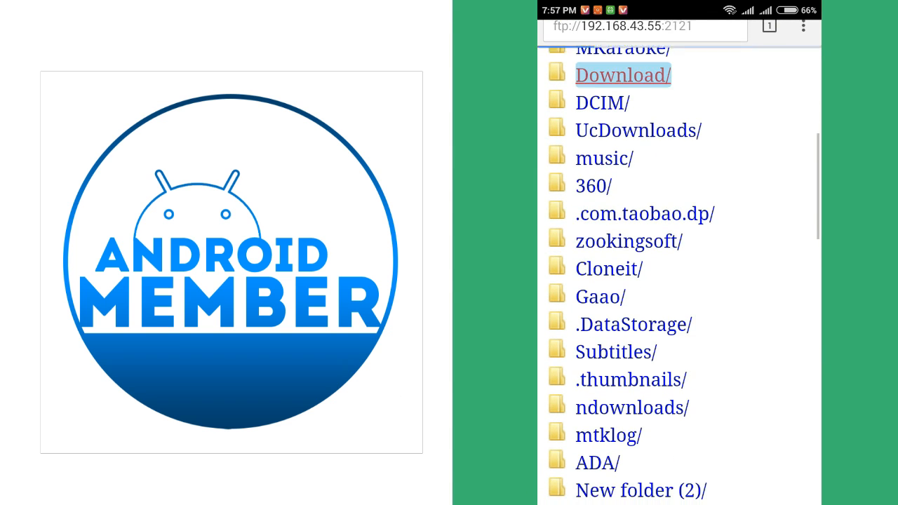
left_click(620, 76)
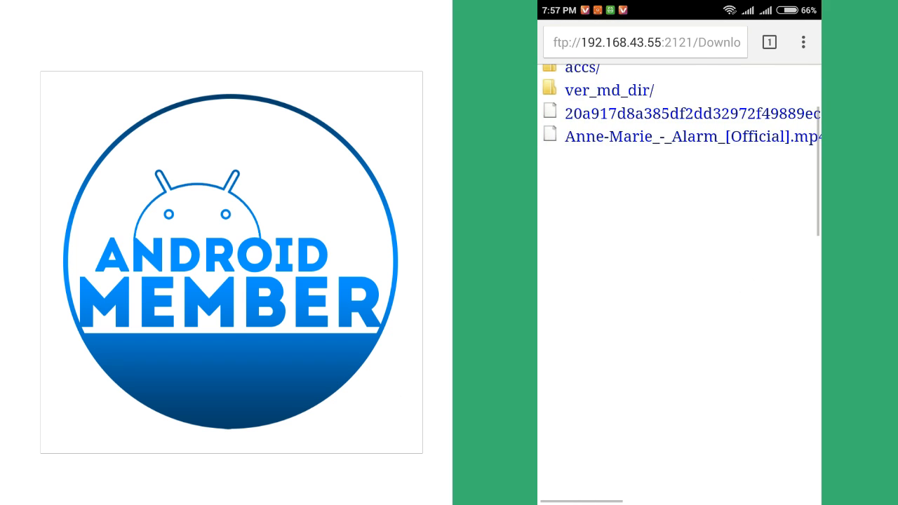
scroll("up", 3)
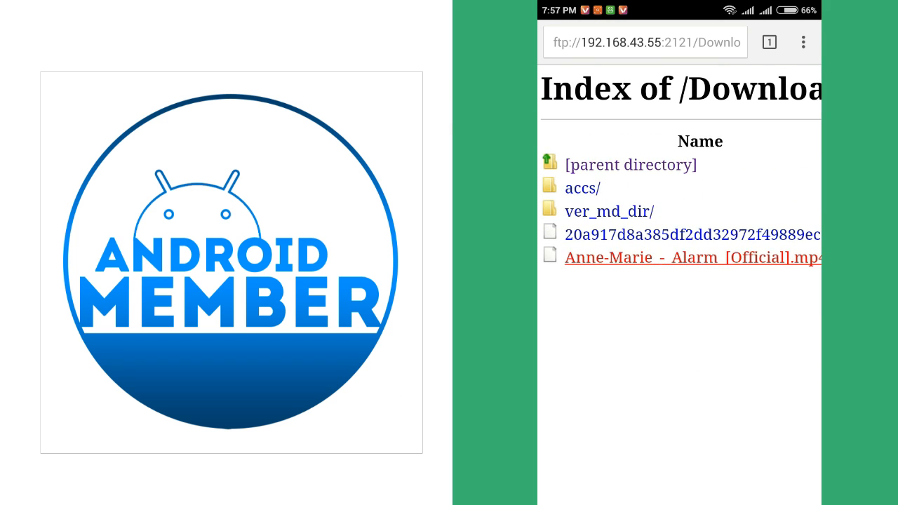
left_click(693, 258)
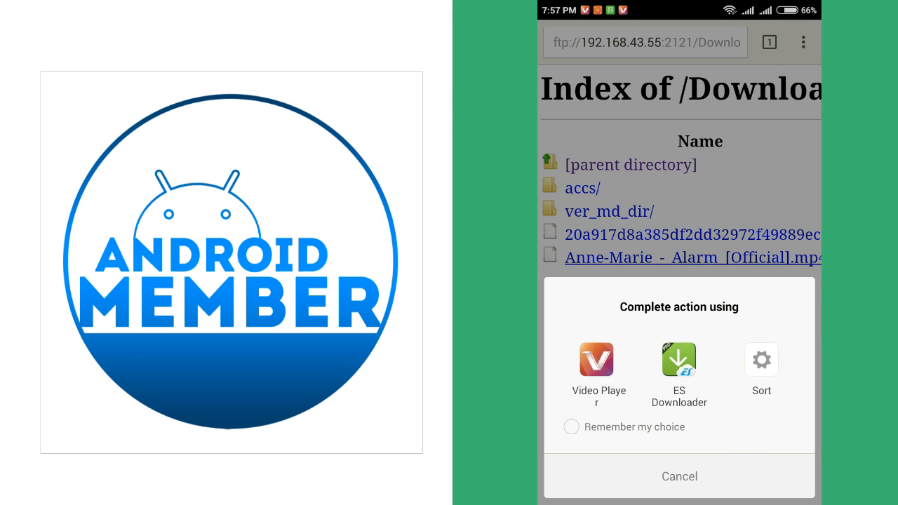
left_click(679, 359)
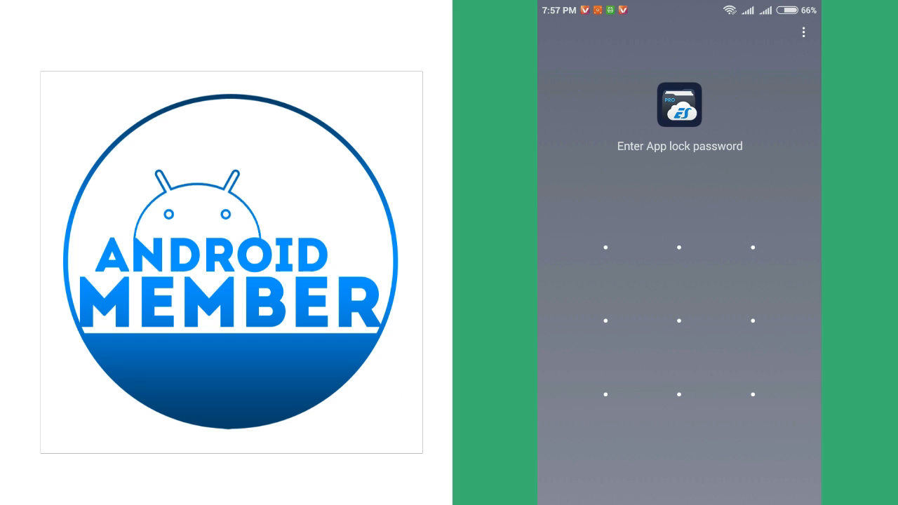